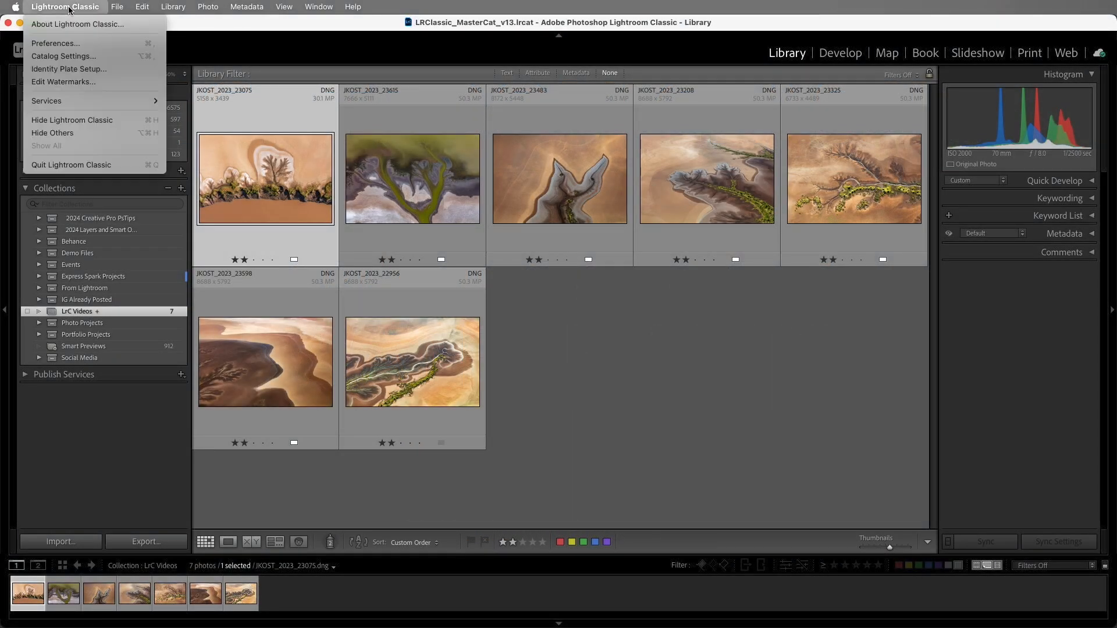
mouse_move(93, 81)
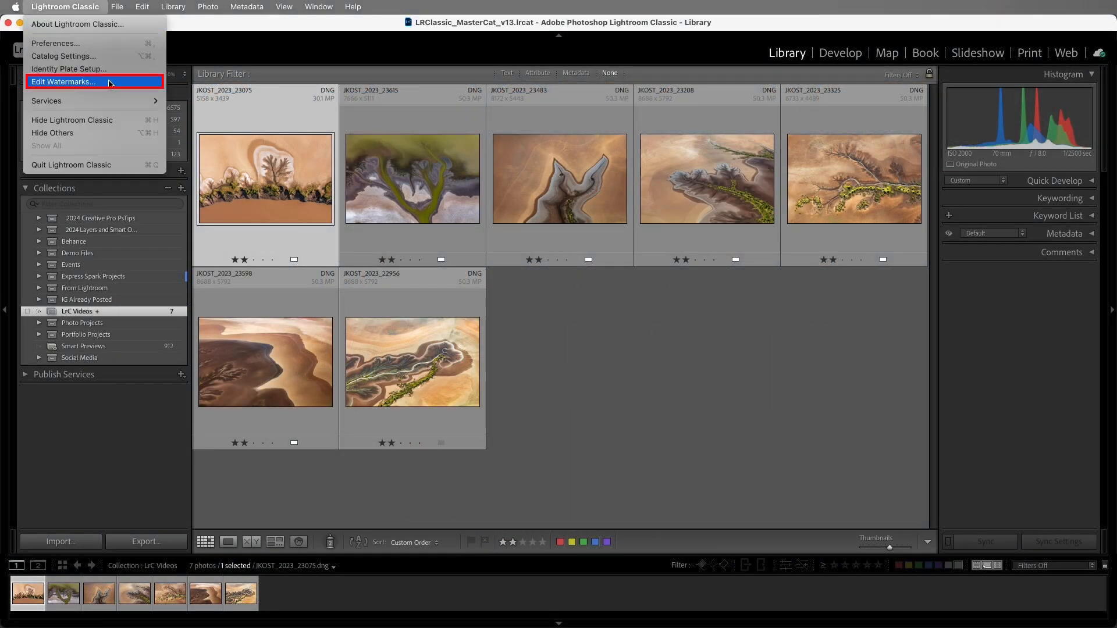
Open the Watermark Editor from the Lightroom Classic menu (Edit Watermarks…).
left_click(63, 81)
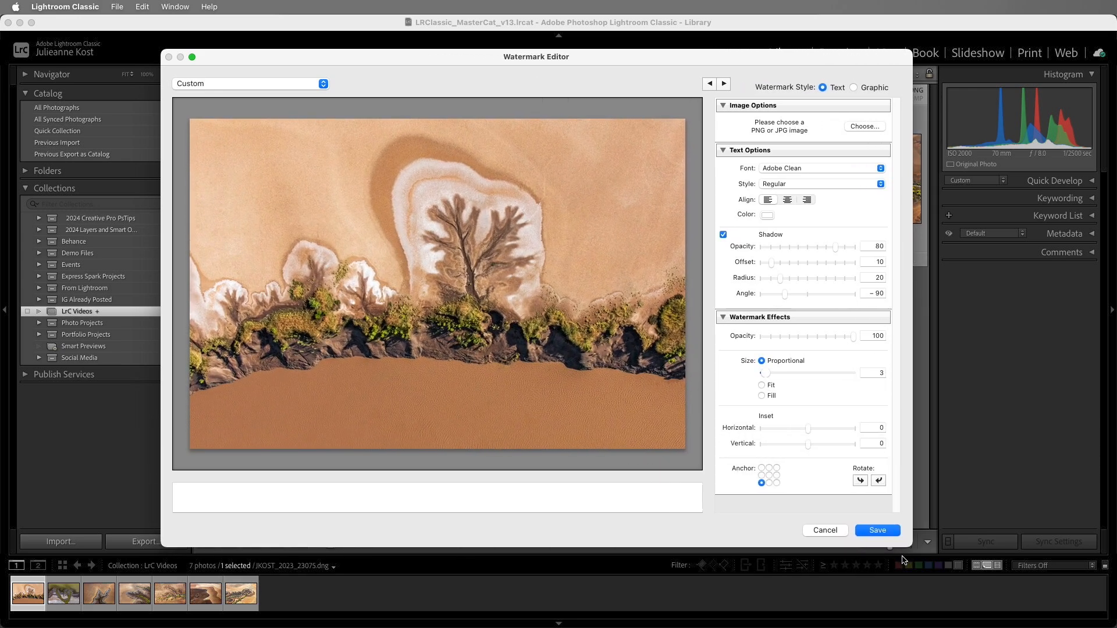
Set the watermark text to '© 2024 Julieanne Kost' and strengthen its drop shadow.
left_click(438, 498)
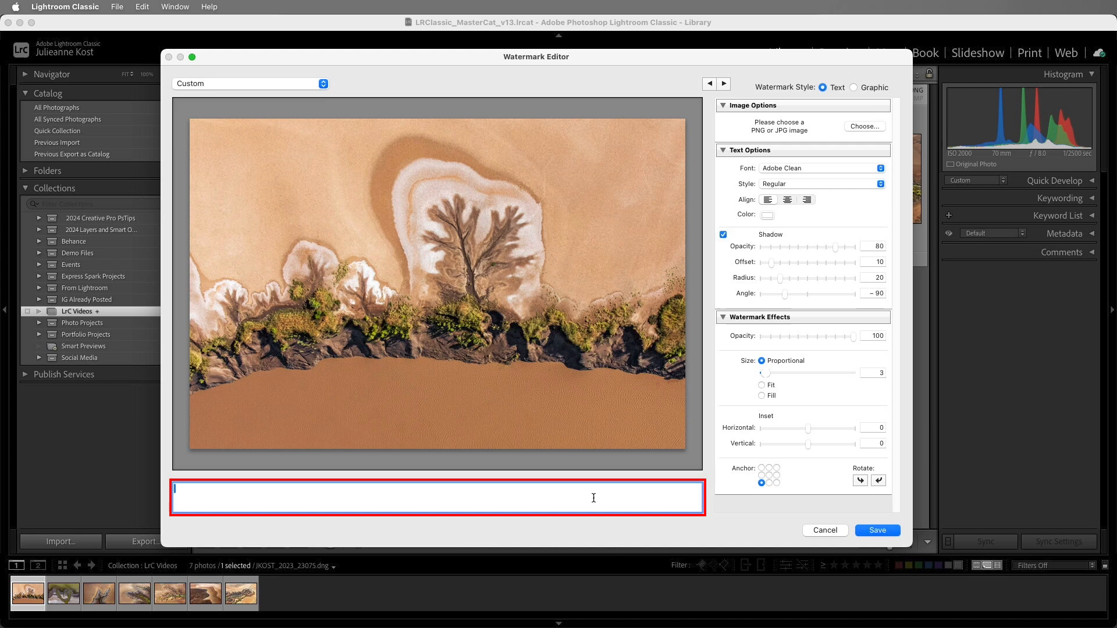
type("© 2")
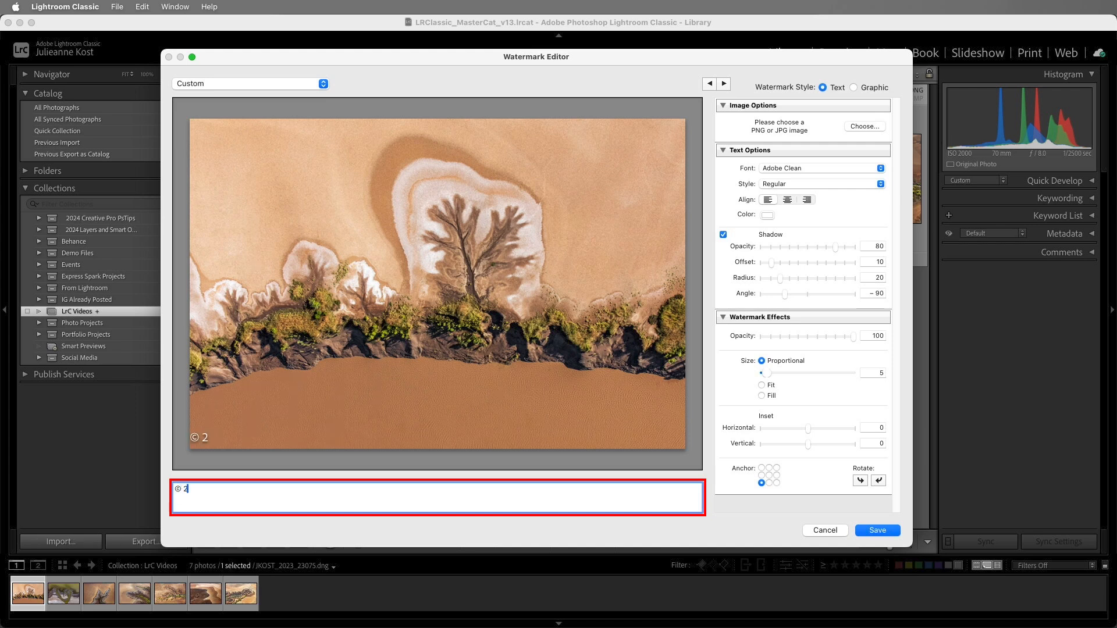
type("2024 Jul")
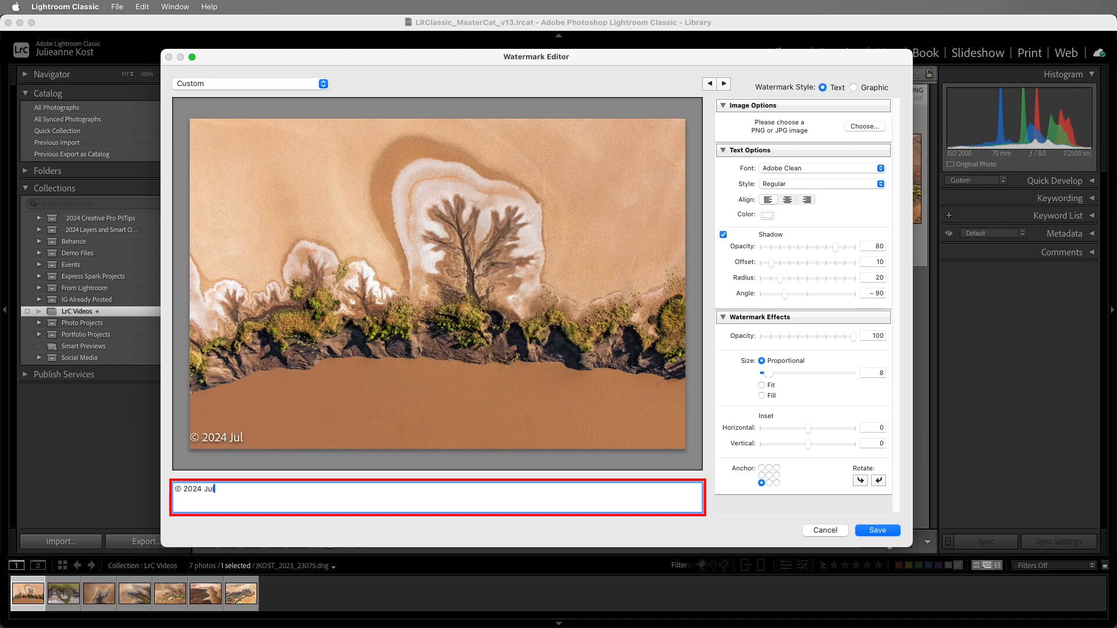
type("ieanne Kost")
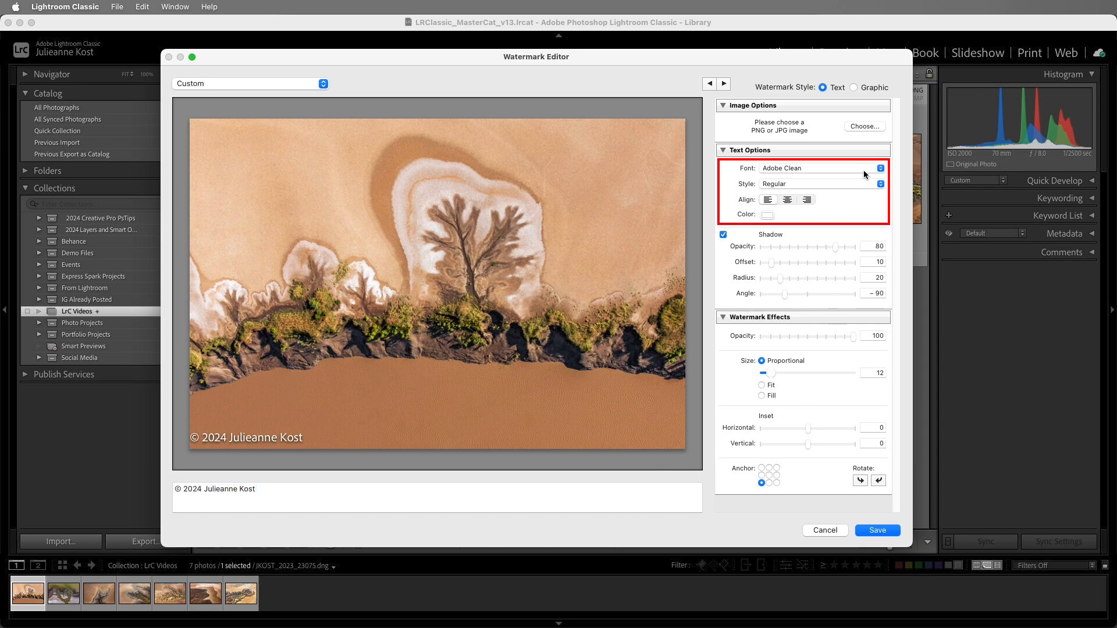
mouse_move(828, 205)
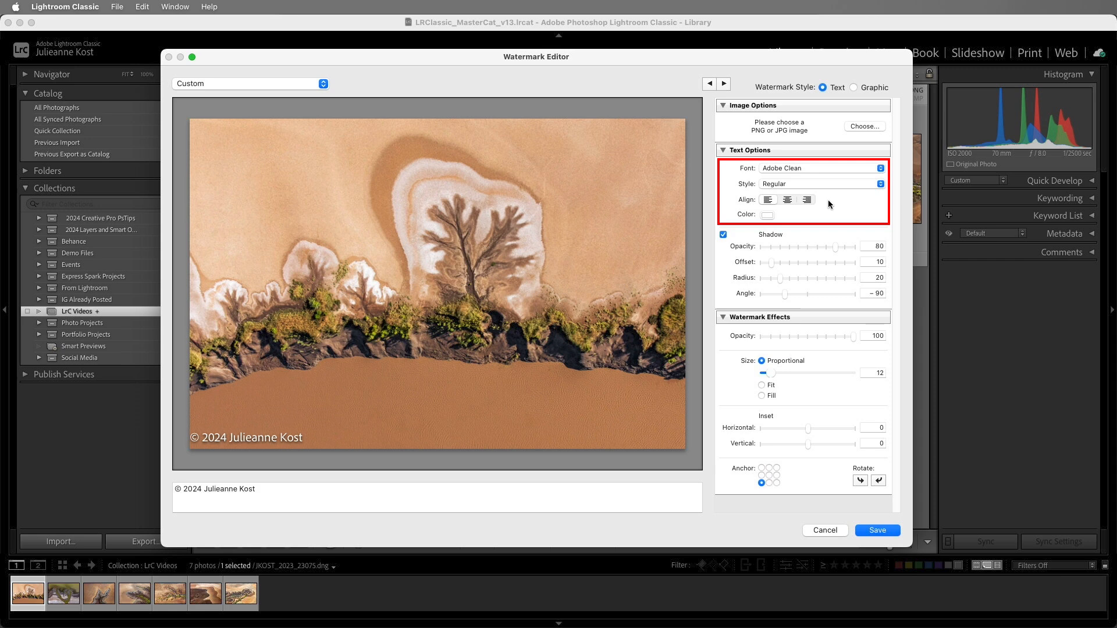
left_click(768, 216)
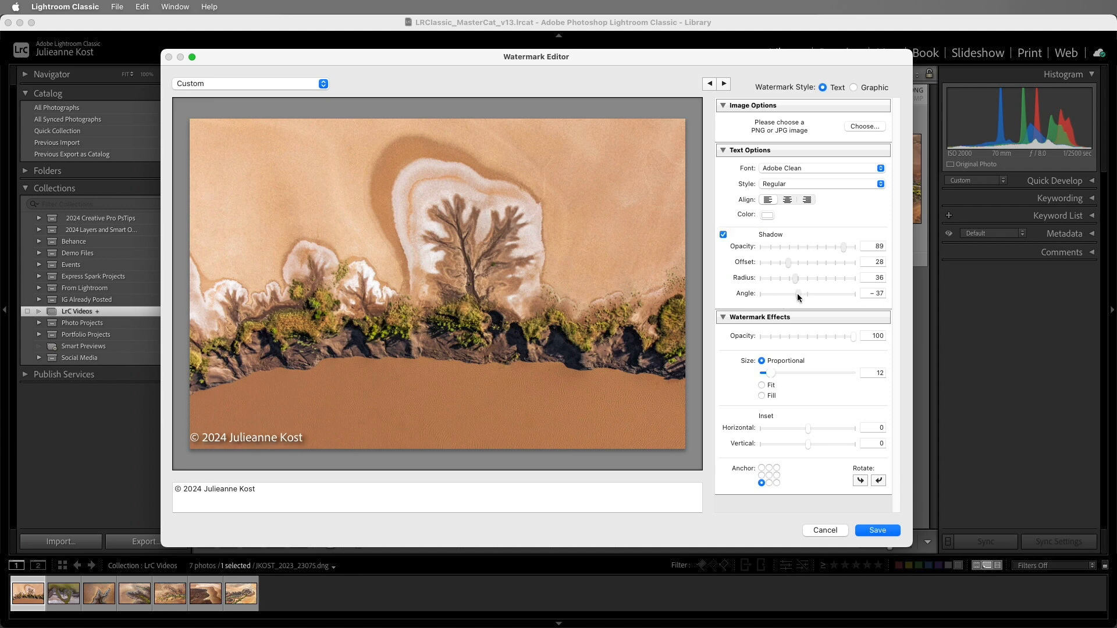
Turn off the shadow, enlarge the text and anchor it bottom-right.
left_click(723, 234)
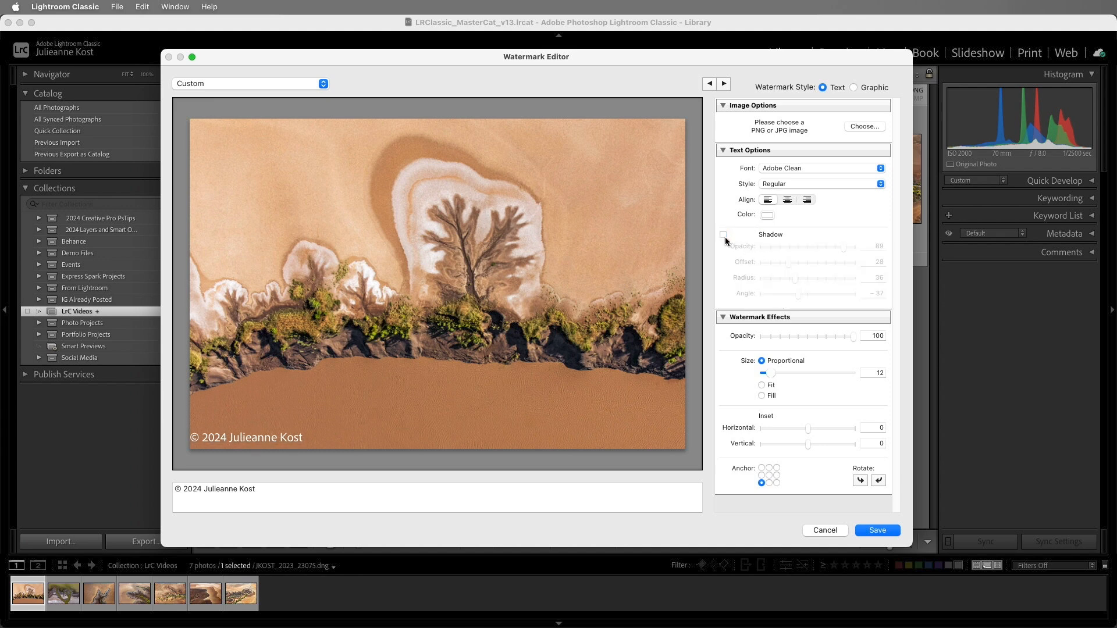
mouse_move(727, 243)
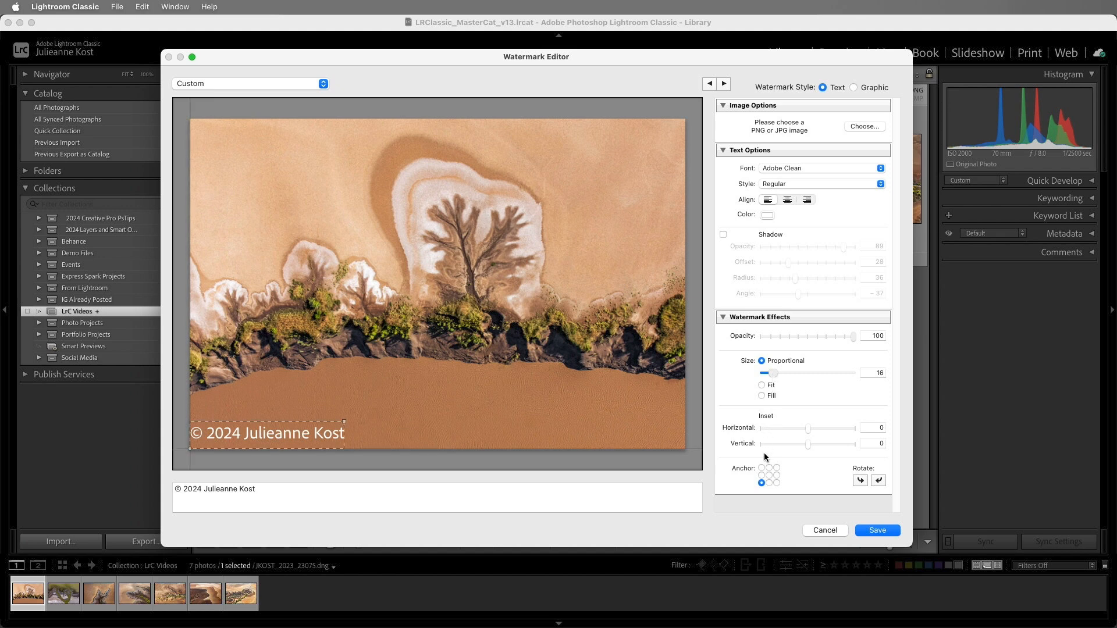
left_click(776, 470)
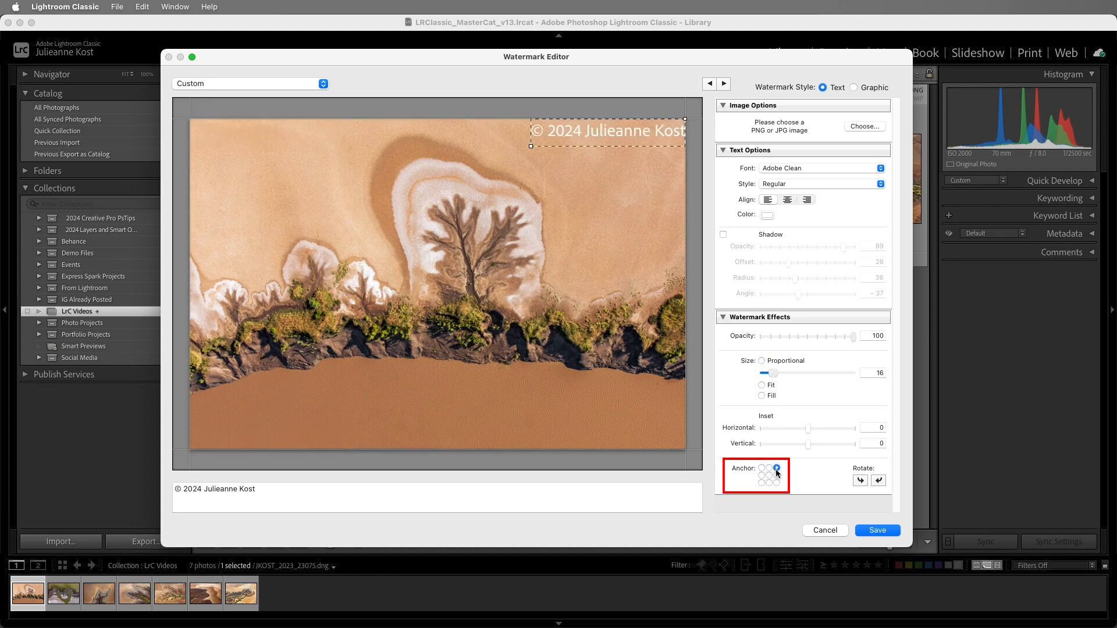
left_click(770, 483)
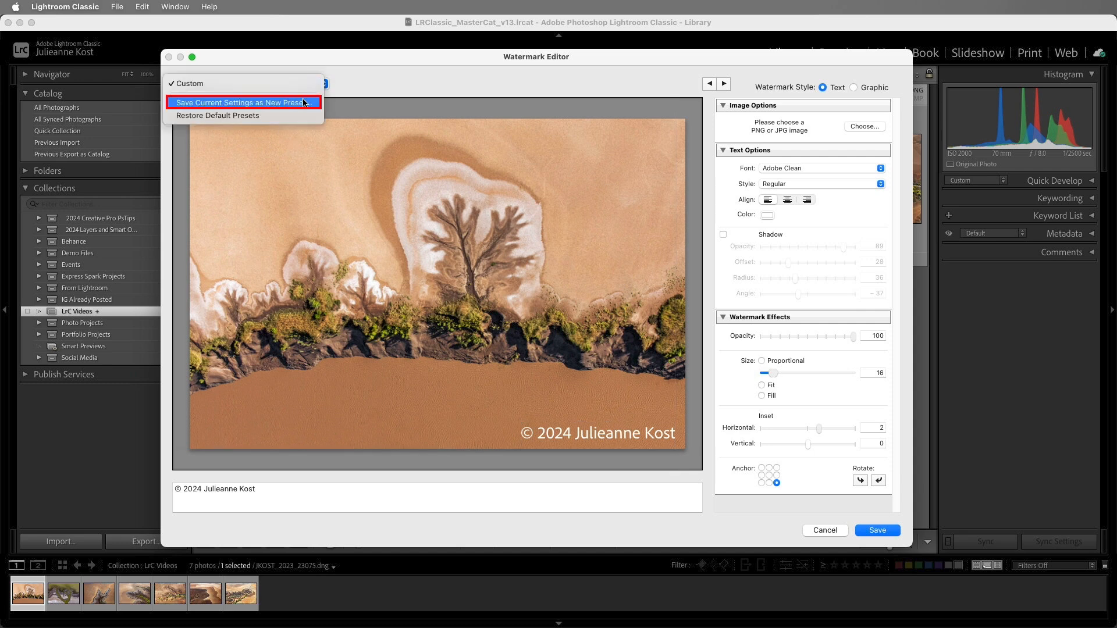
Save the copyright watermark settings as a new preset named '©2024 JK'.
left_click(242, 102)
type("©2024 JK")
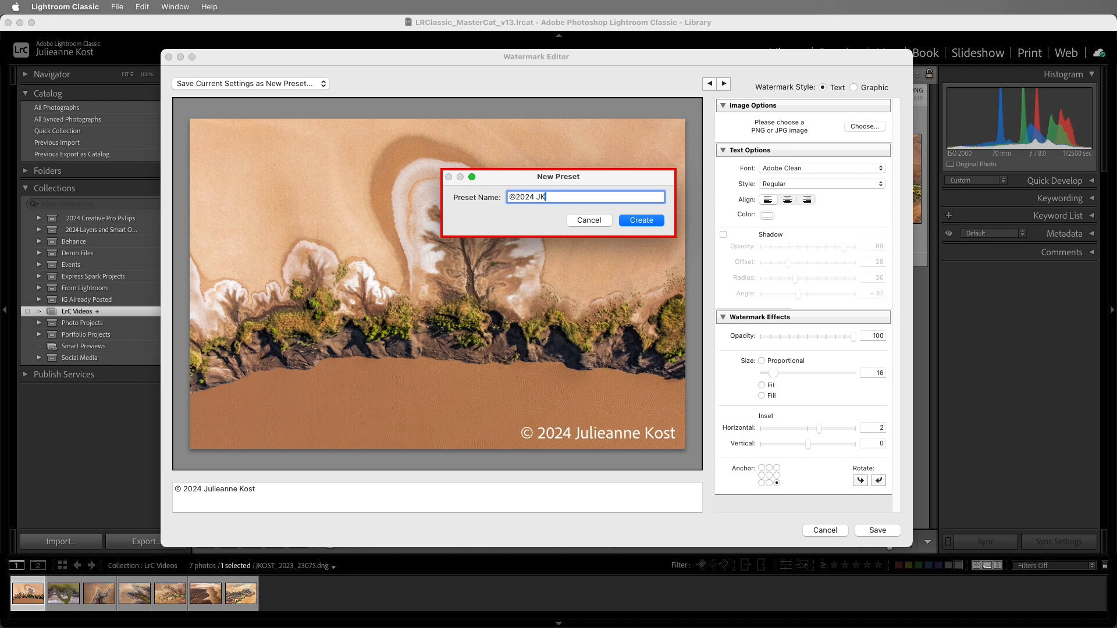
left_click(639, 220)
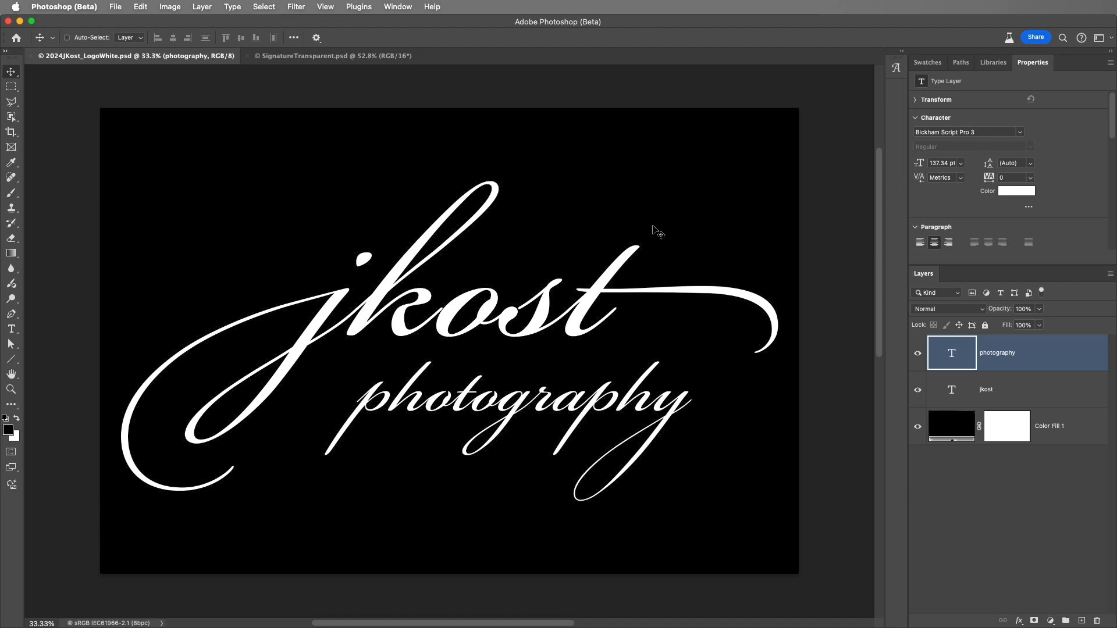
Confirm the logo is 12 × 8 inches, then hide the black Color Fill 1 layer.
left_click(169, 6)
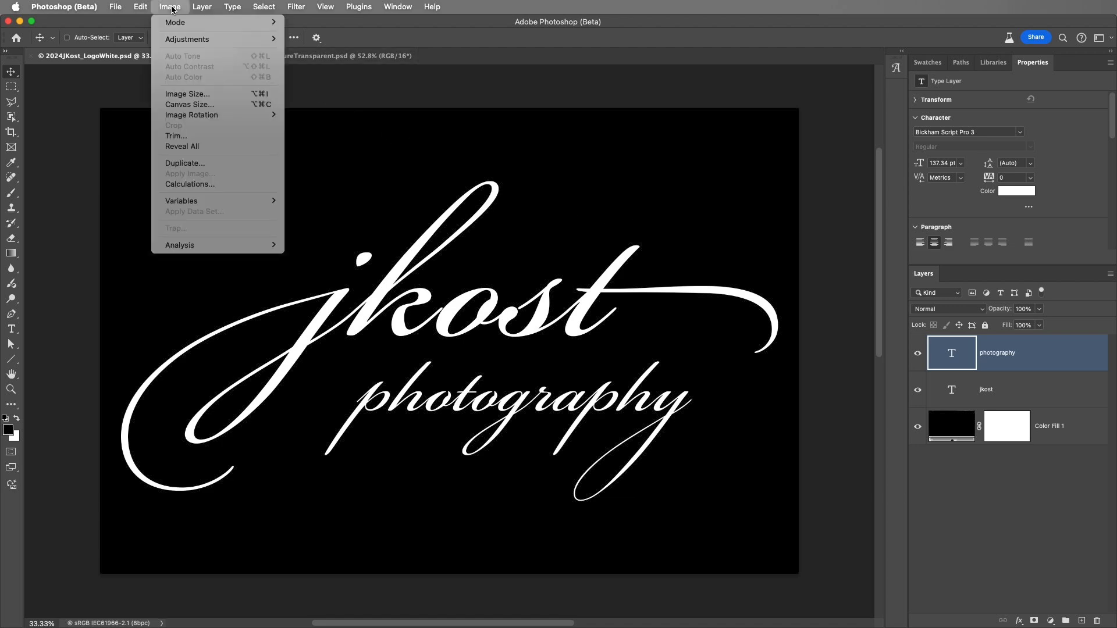
left_click(187, 93)
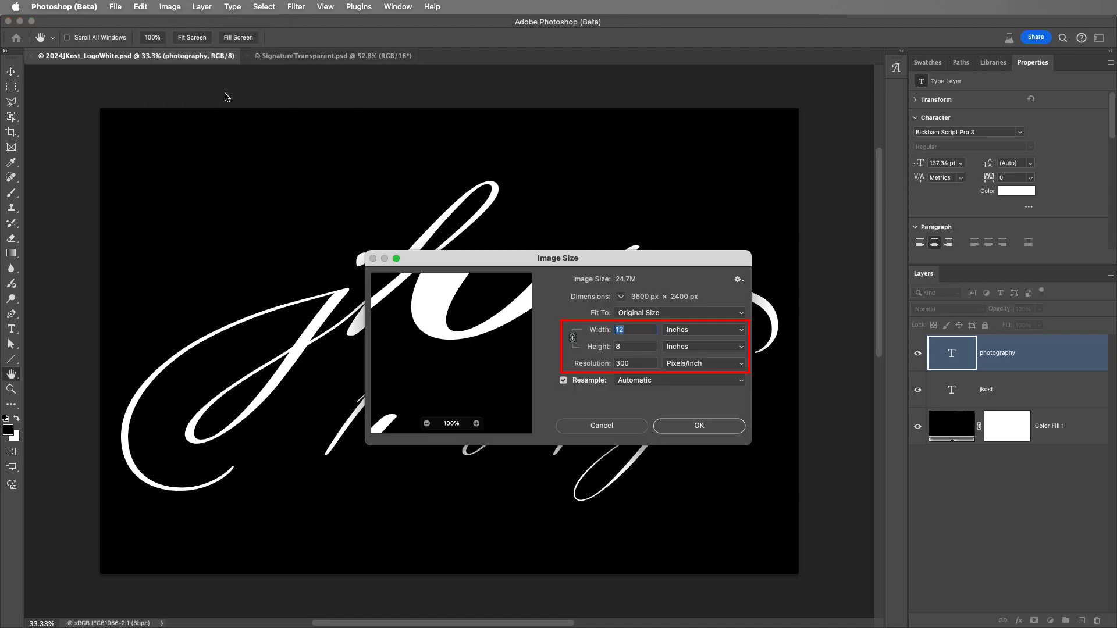
mouse_move(609, 394)
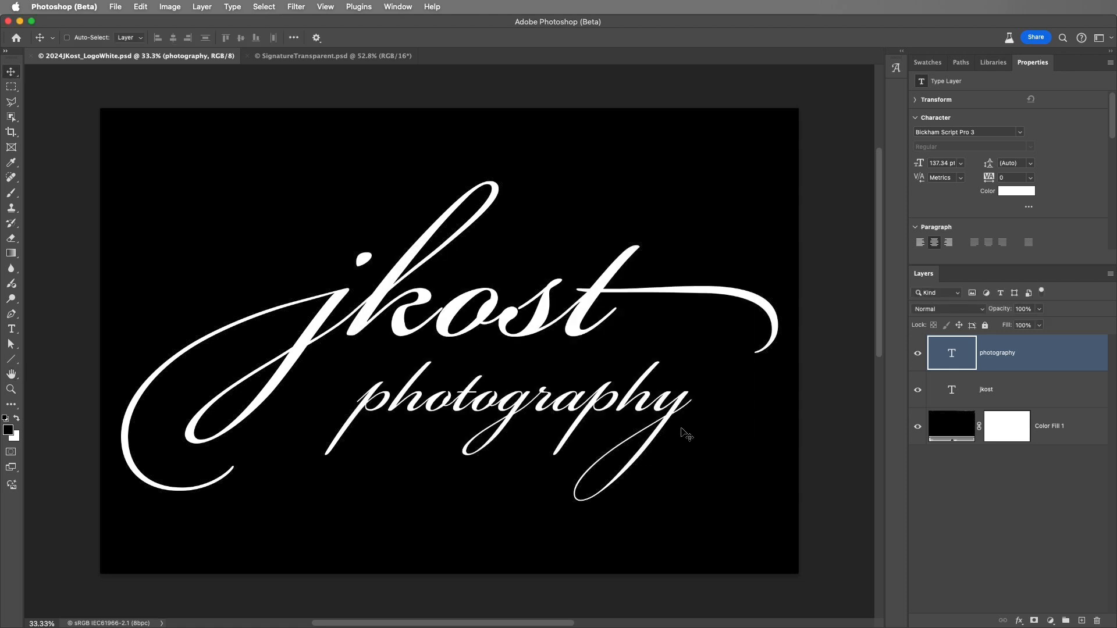
left_click(997, 389)
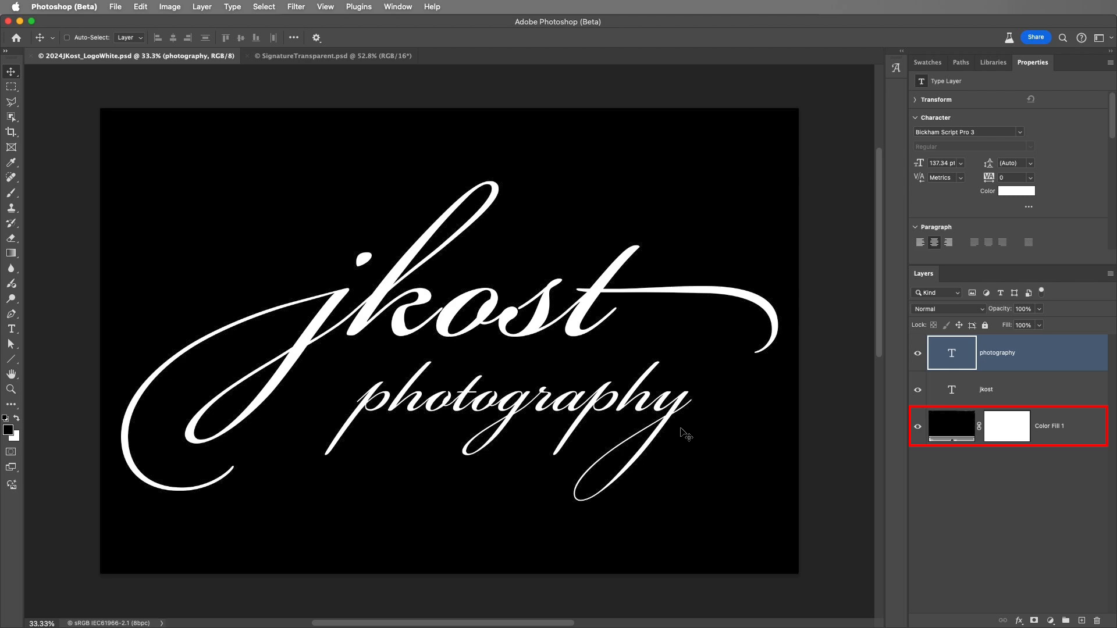
left_click(1000, 352)
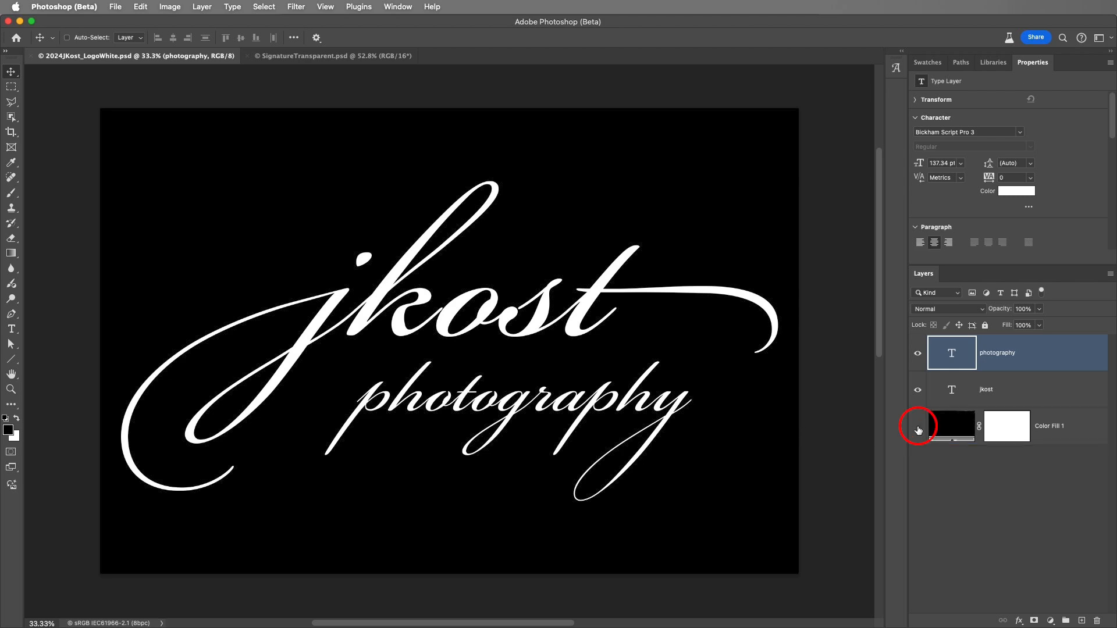
left_click(918, 429)
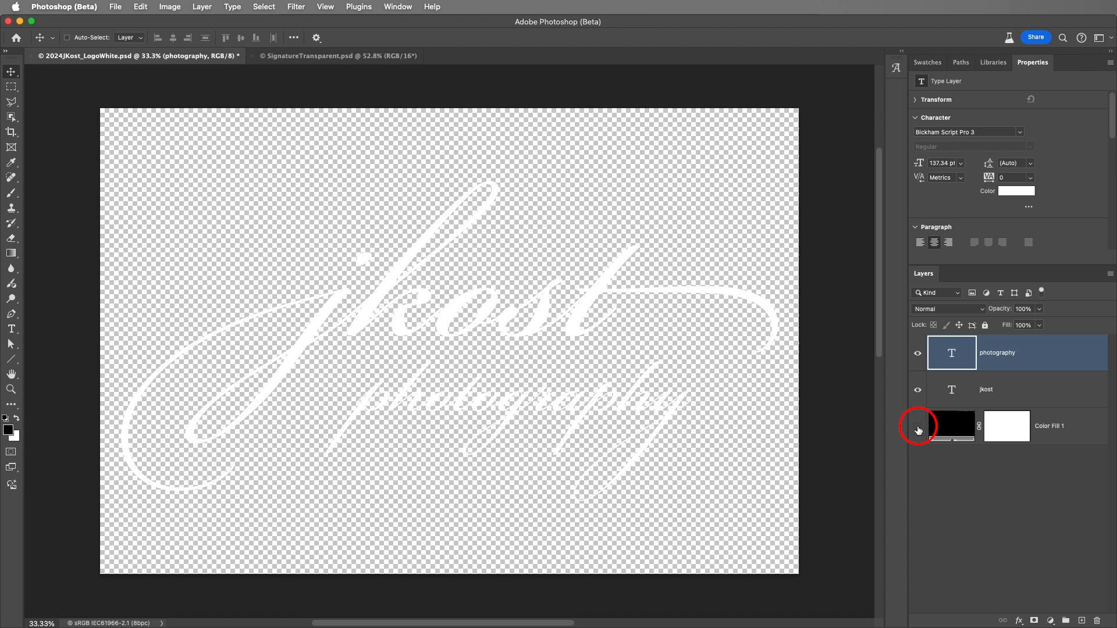
left_click(919, 431)
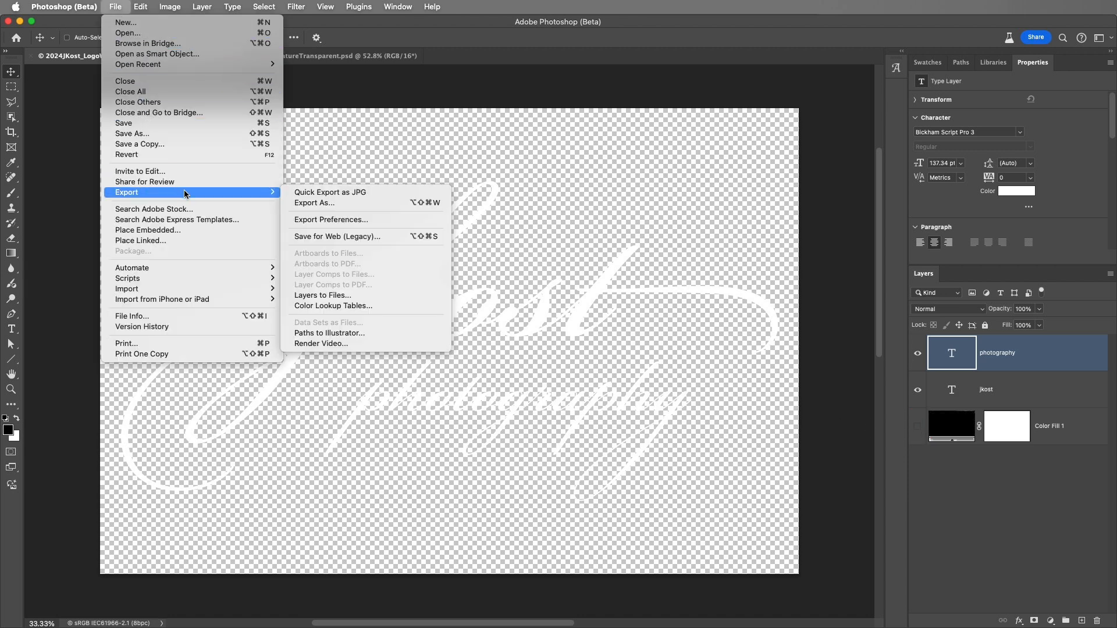
mouse_move(349, 202)
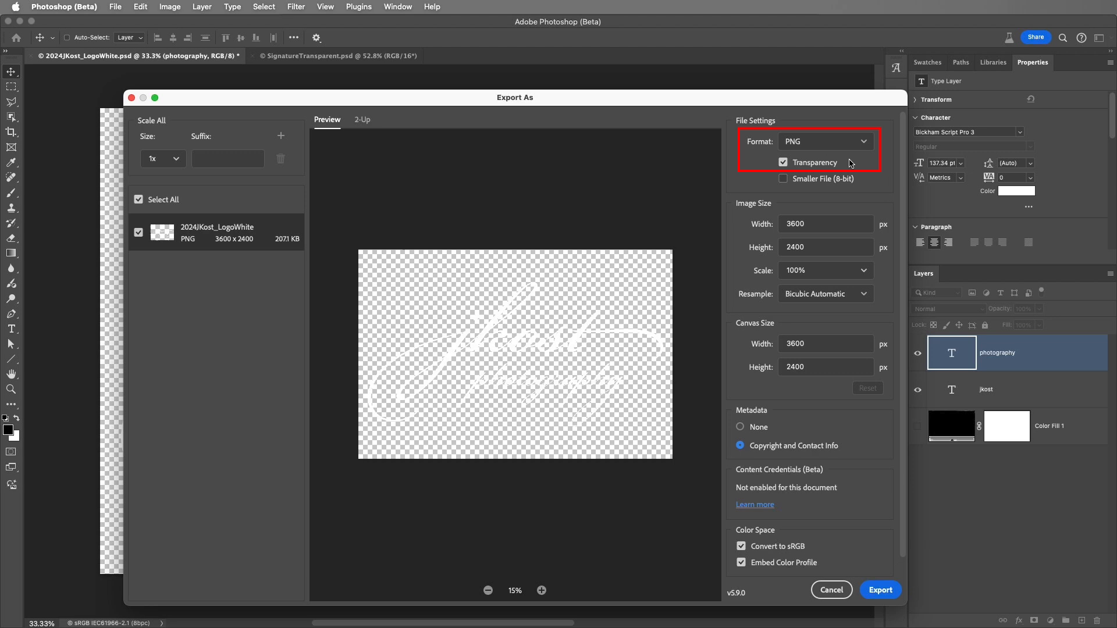
mouse_move(884, 485)
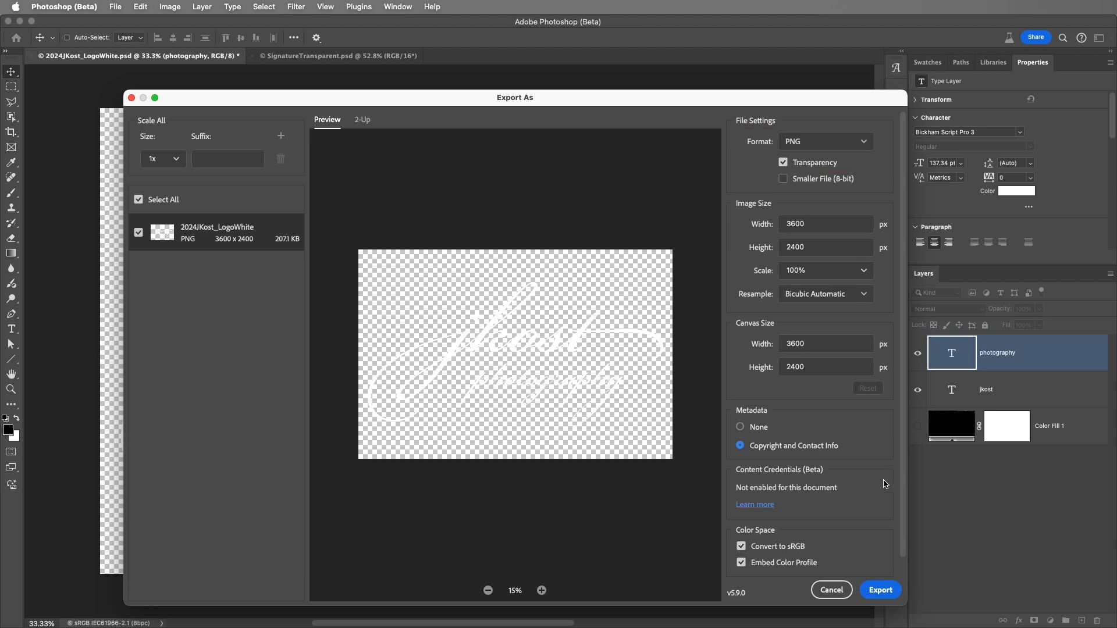
Export the white logo to the Desktop as a PNG with transparency.
left_click(880, 590)
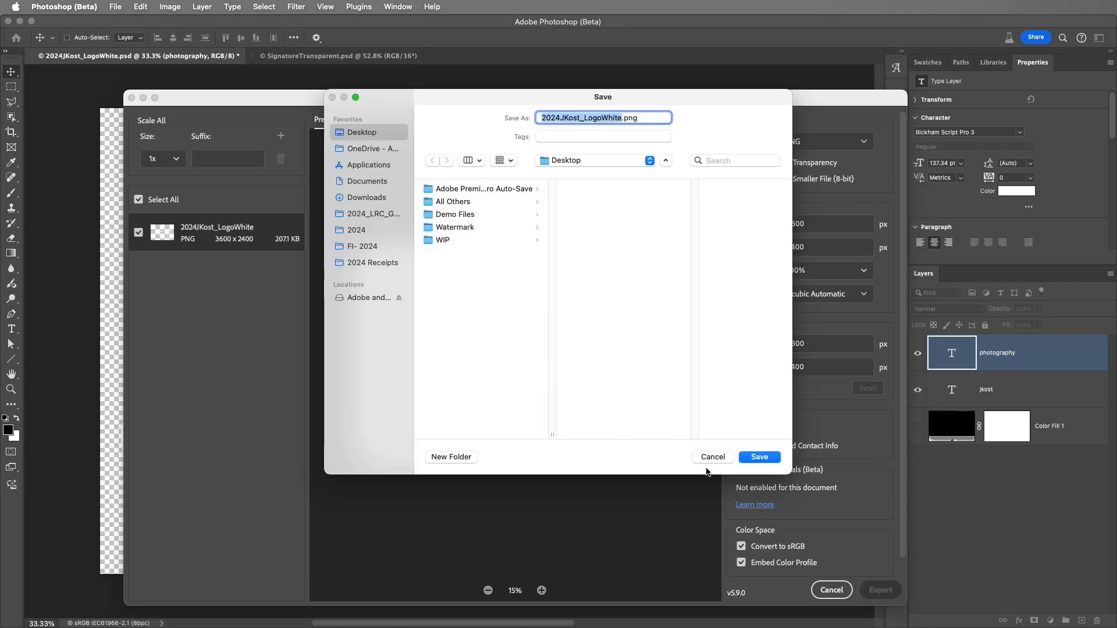
left_click(758, 457)
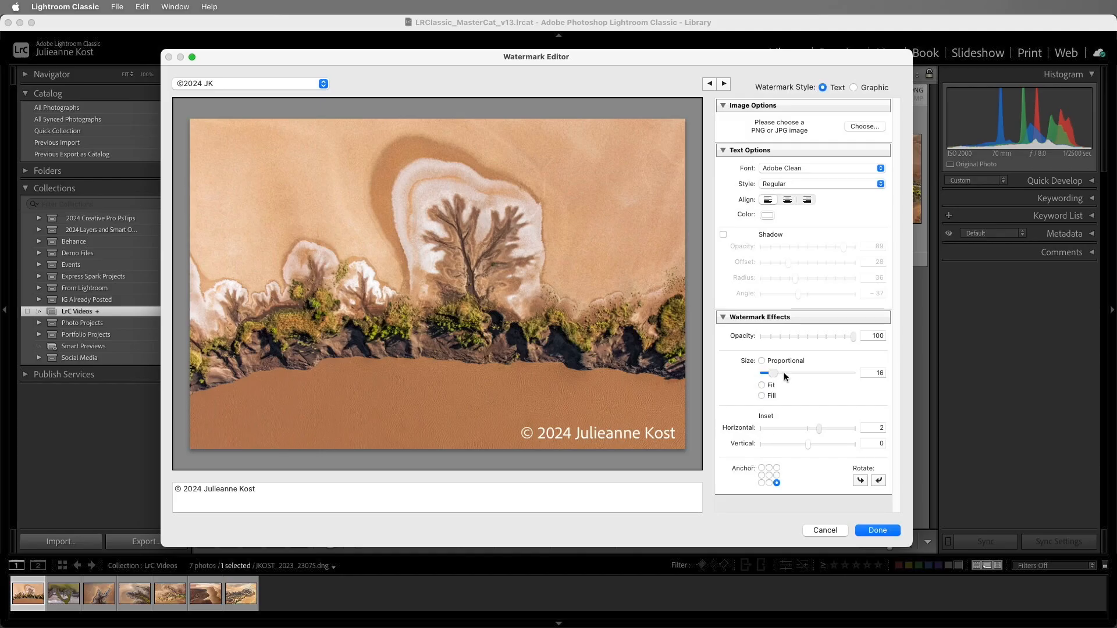
Use the exported white logo as a graphic watermark anchored bottom-right.
left_click(854, 87)
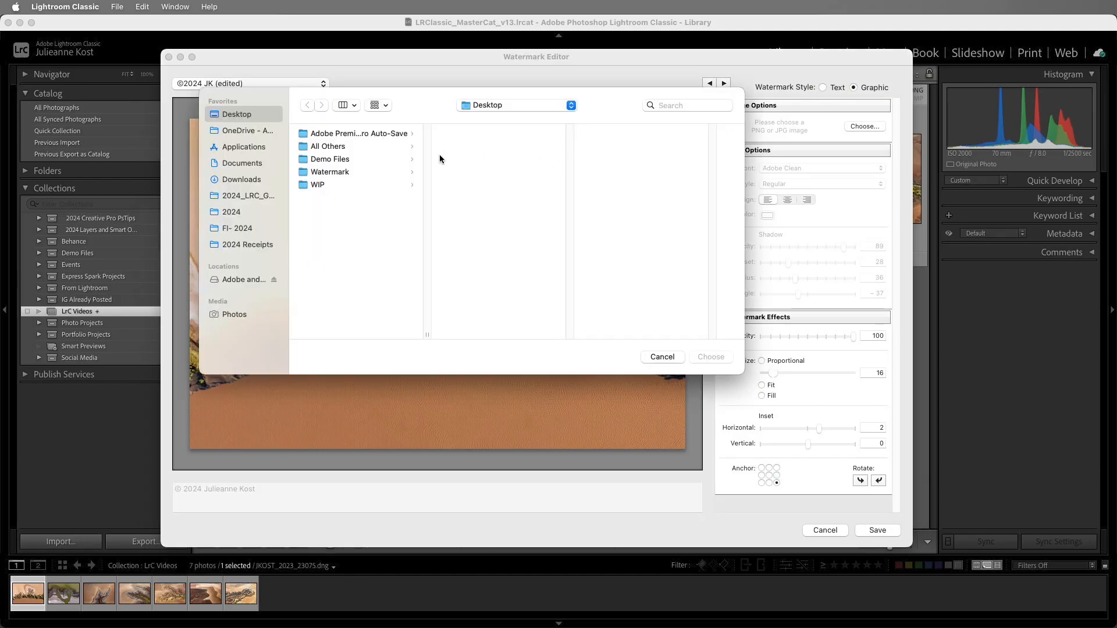
left_click(660, 356)
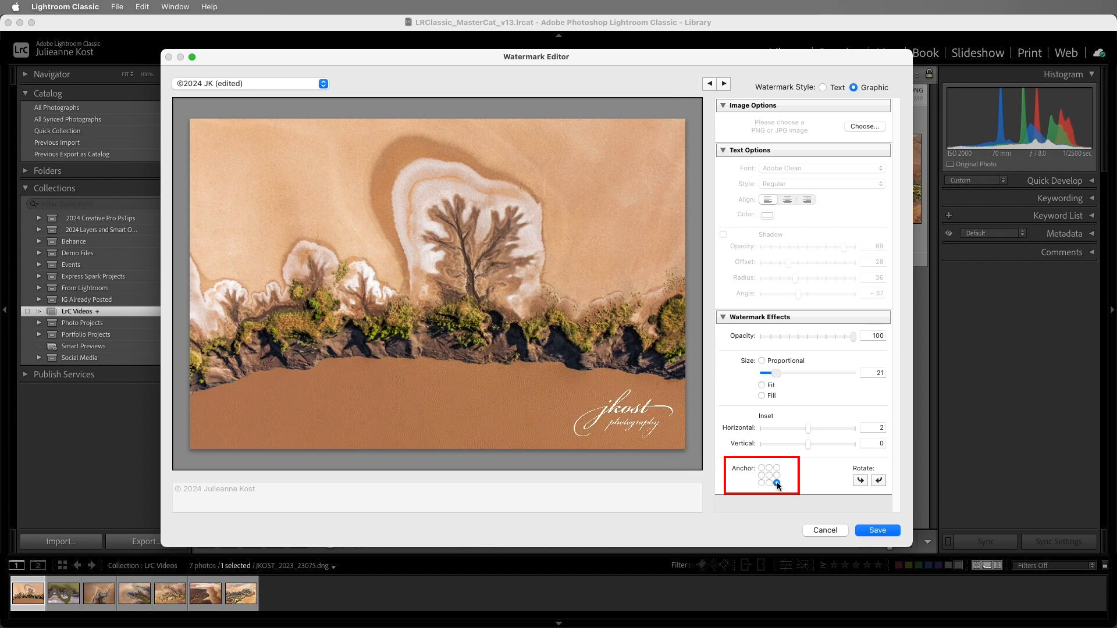
left_click(777, 483)
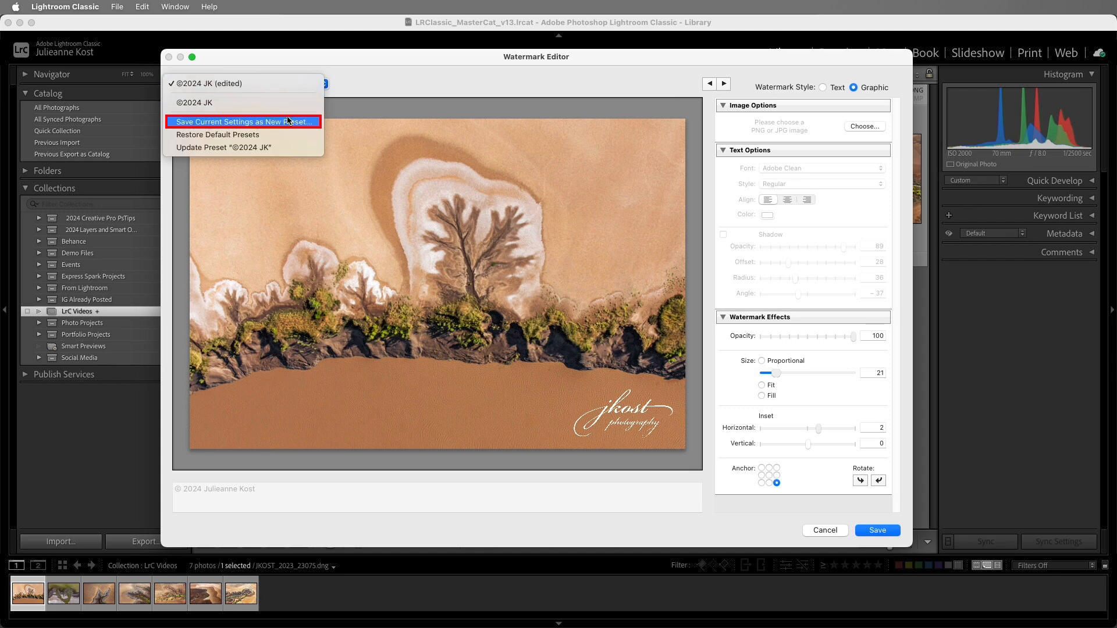
Save these settings as a new preset named 'JK Logo White'.
left_click(244, 121)
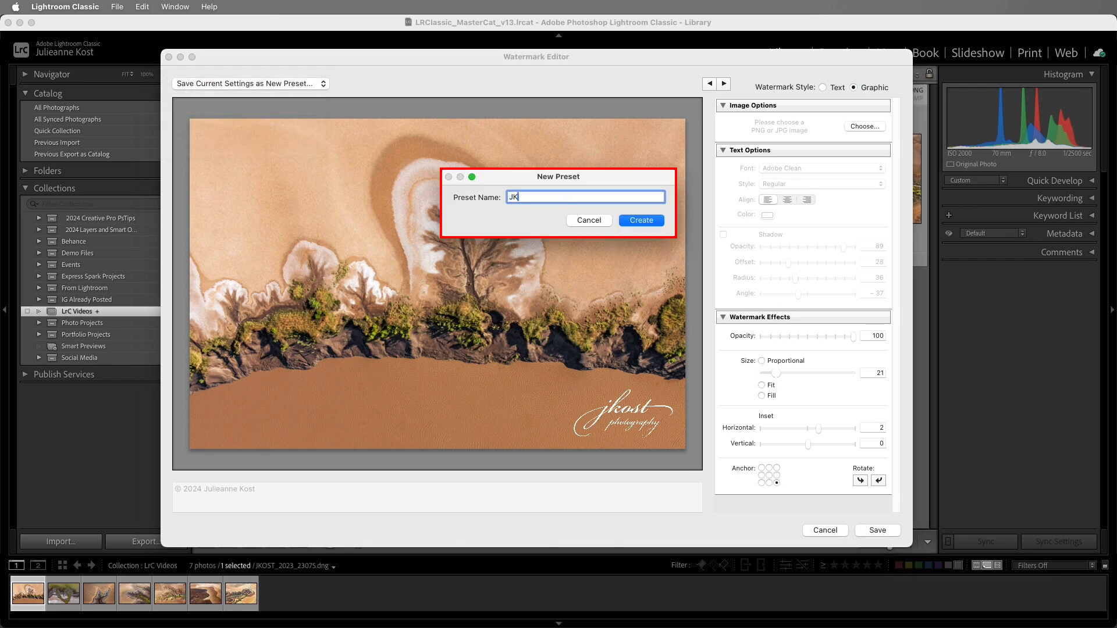
type("Logo White")
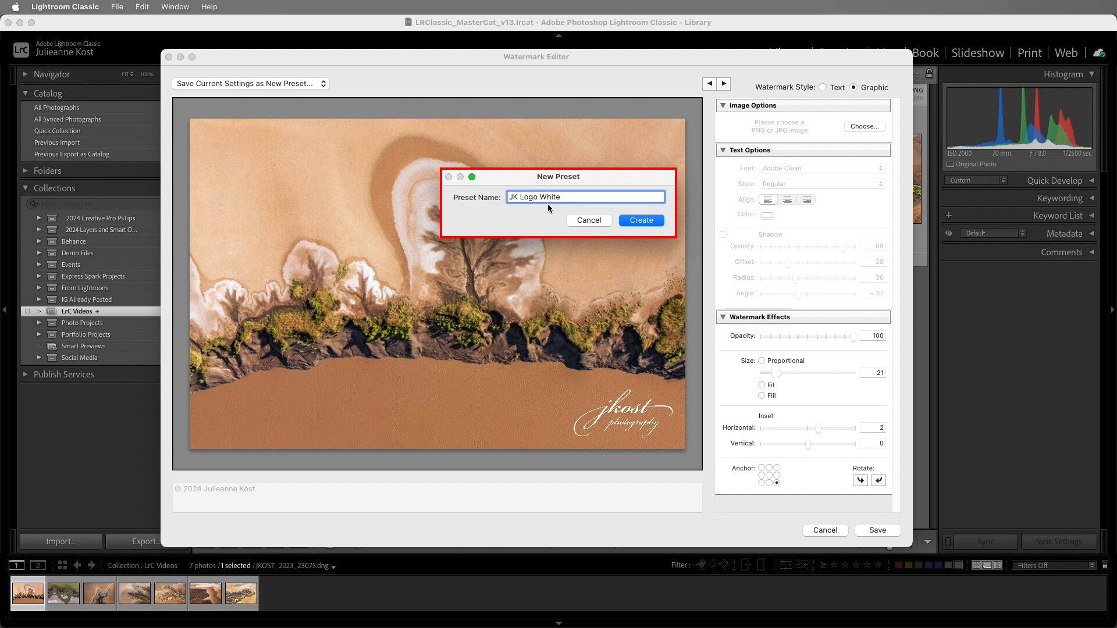
left_click(639, 220)
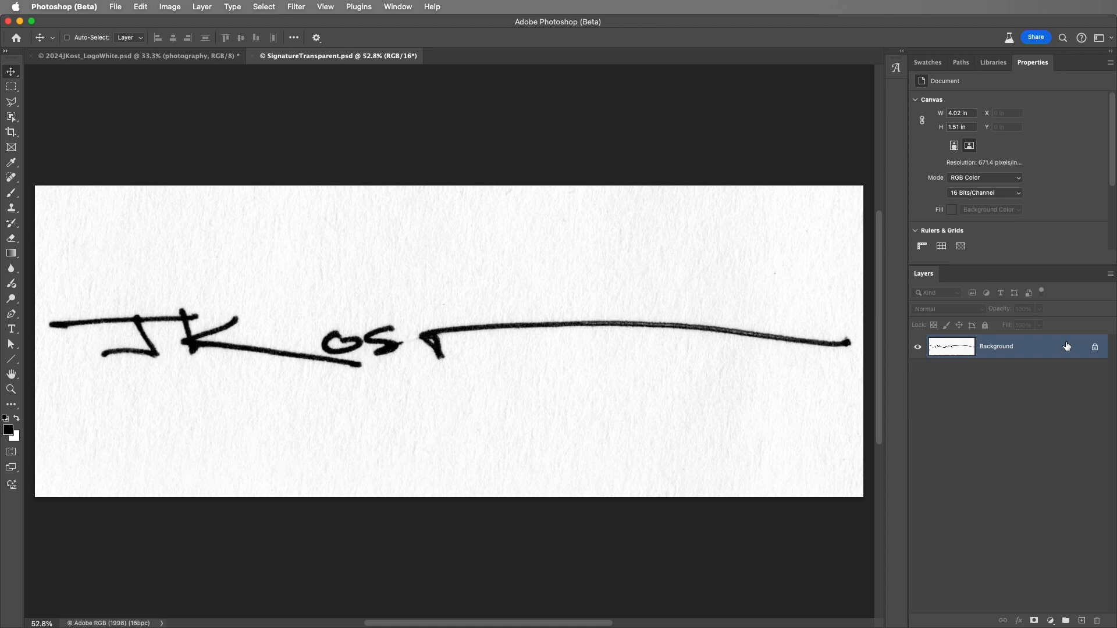
Unlock the signature's Background layer and open its Blending Options.
left_click(1095, 346)
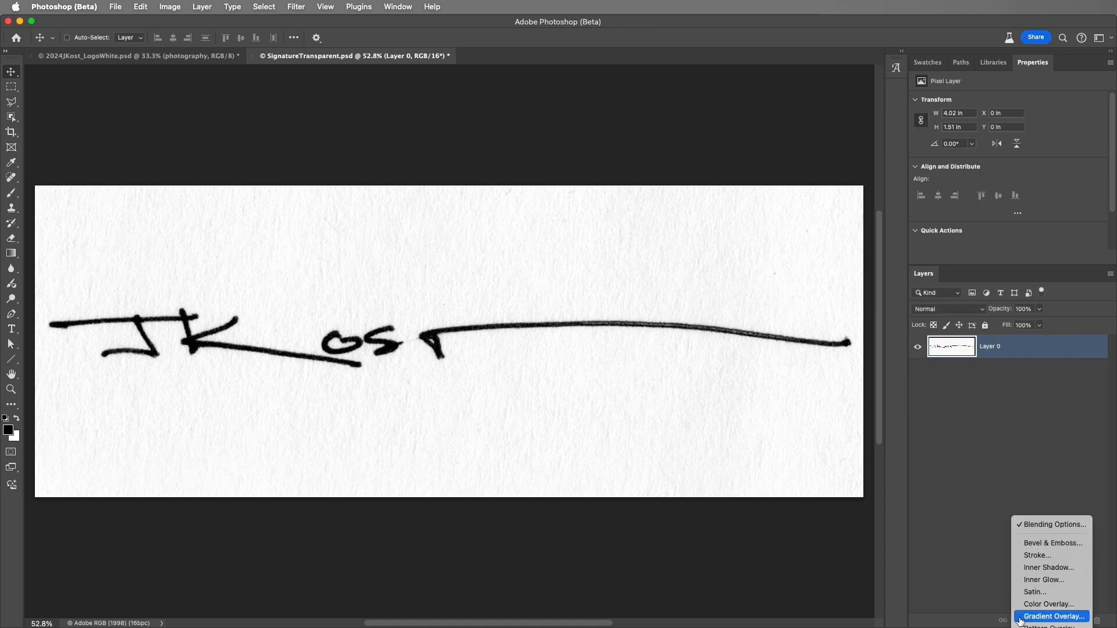
mouse_move(1052, 525)
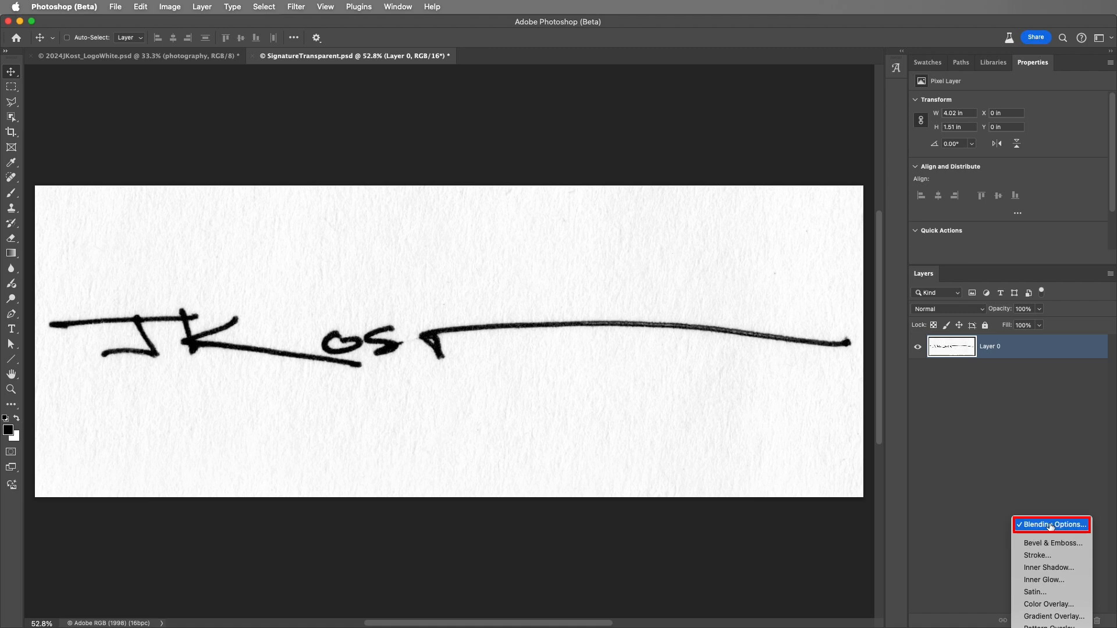
left_click(1052, 524)
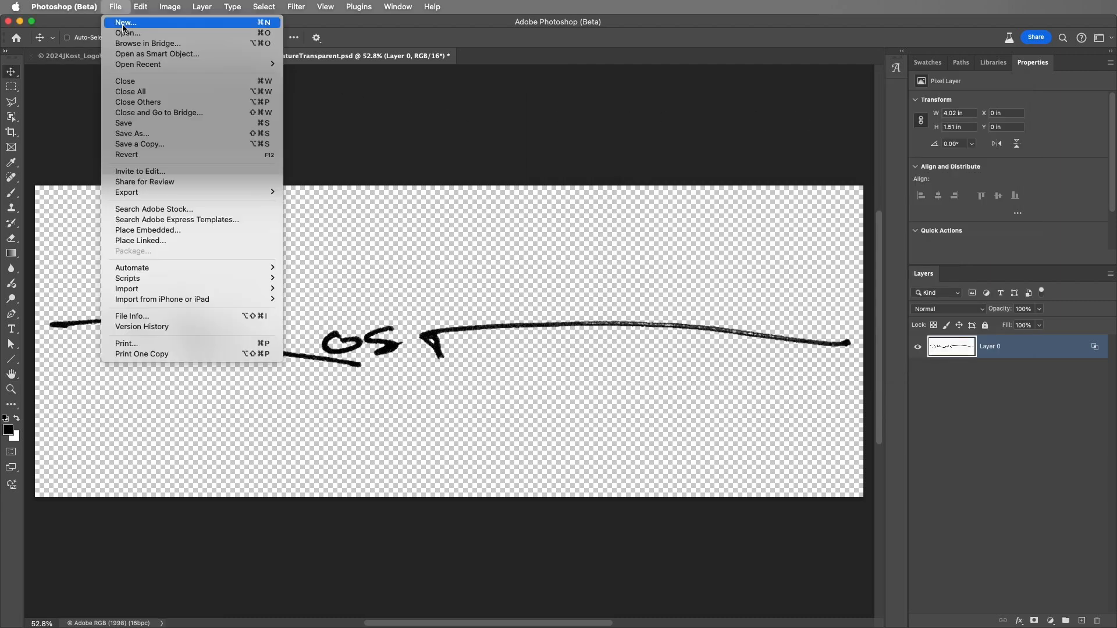
mouse_move(126, 193)
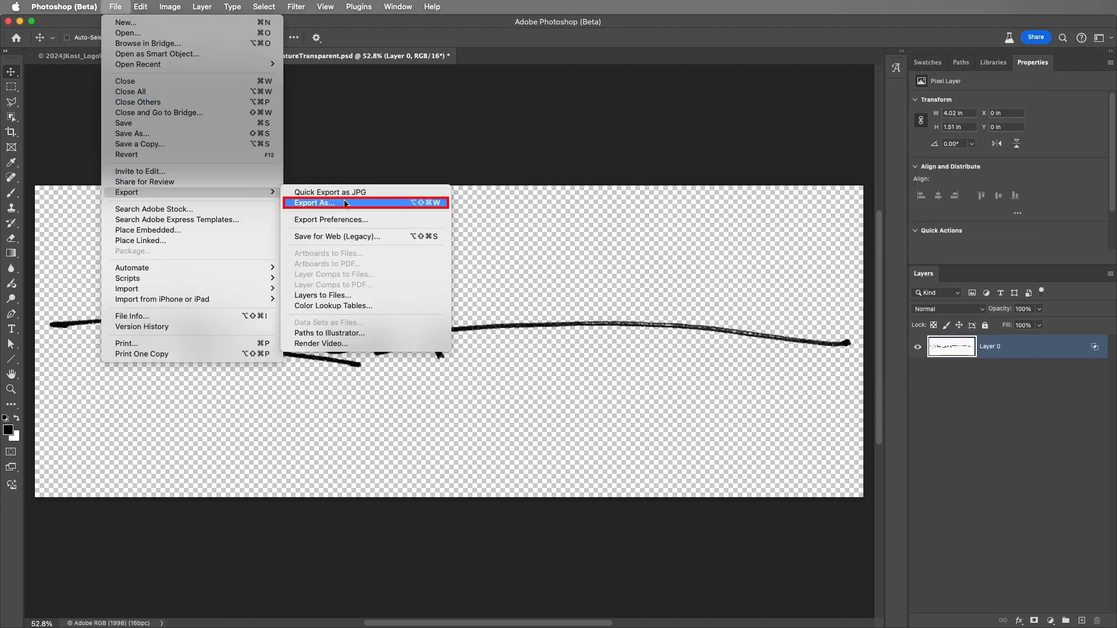
Export the signature as a PNG with transparency enabled.
left_click(314, 203)
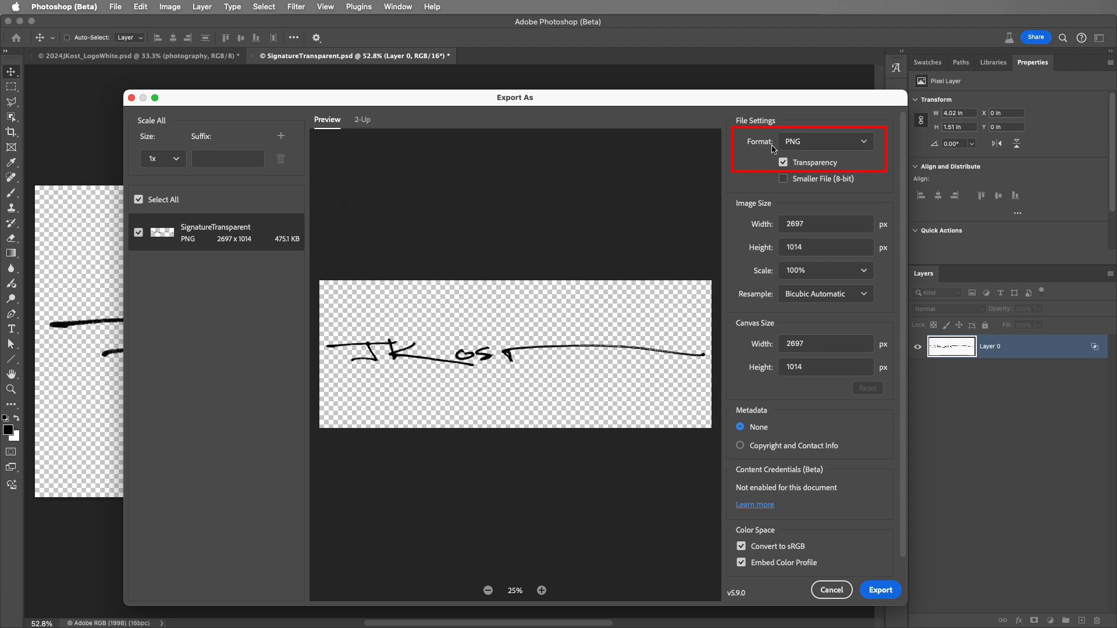
mouse_move(772, 168)
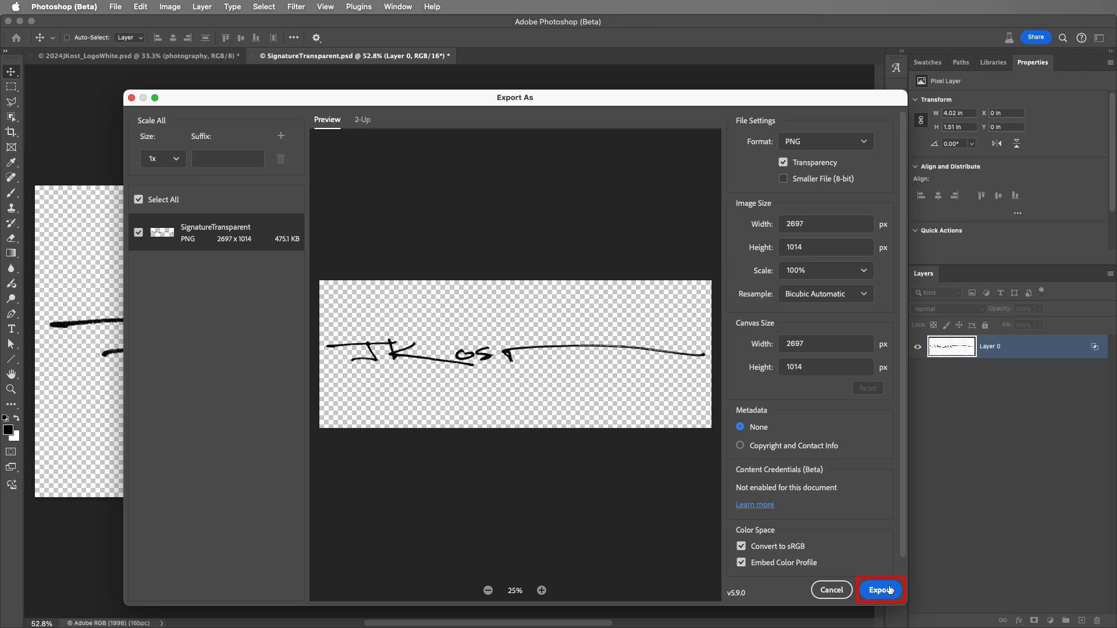
left_click(882, 590)
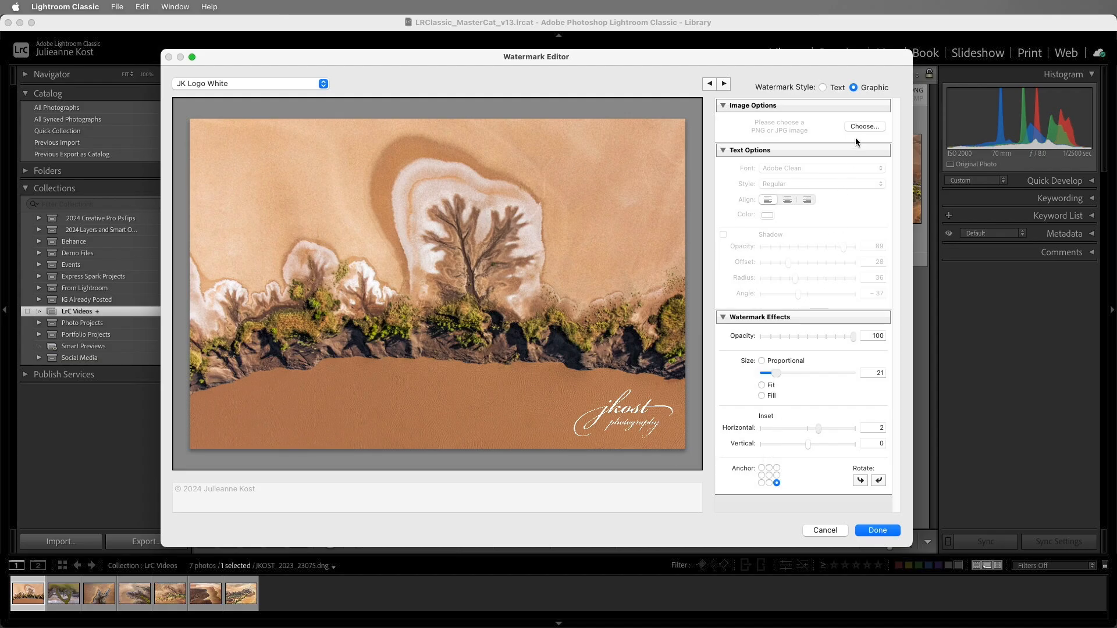
Set SignatureTransparent.png as the graphic watermark image.
left_click(864, 126)
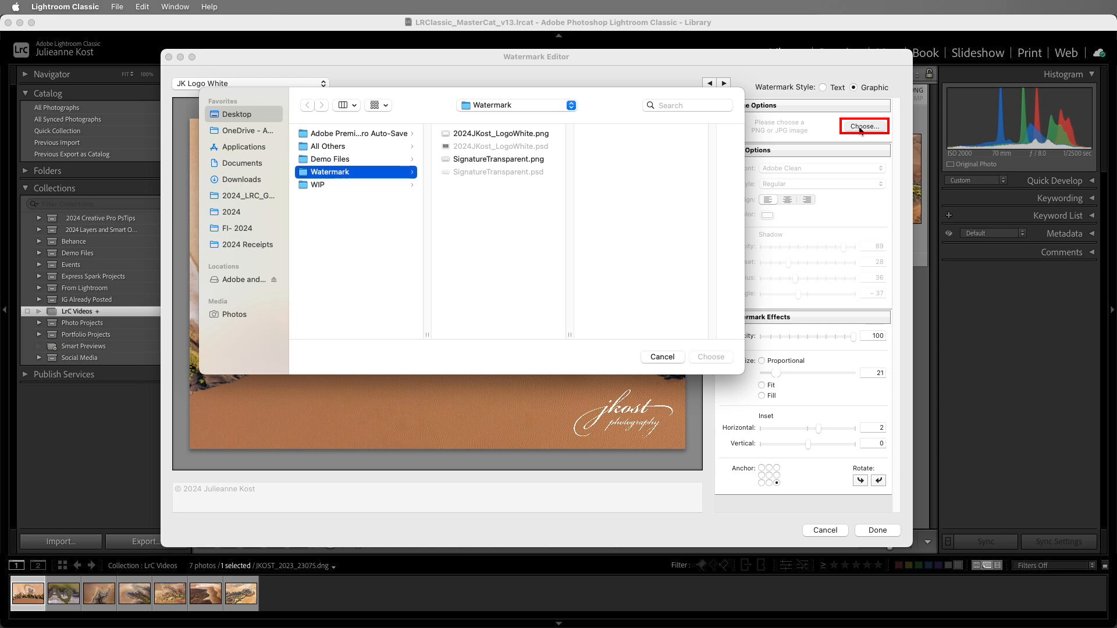
left_click(501, 159)
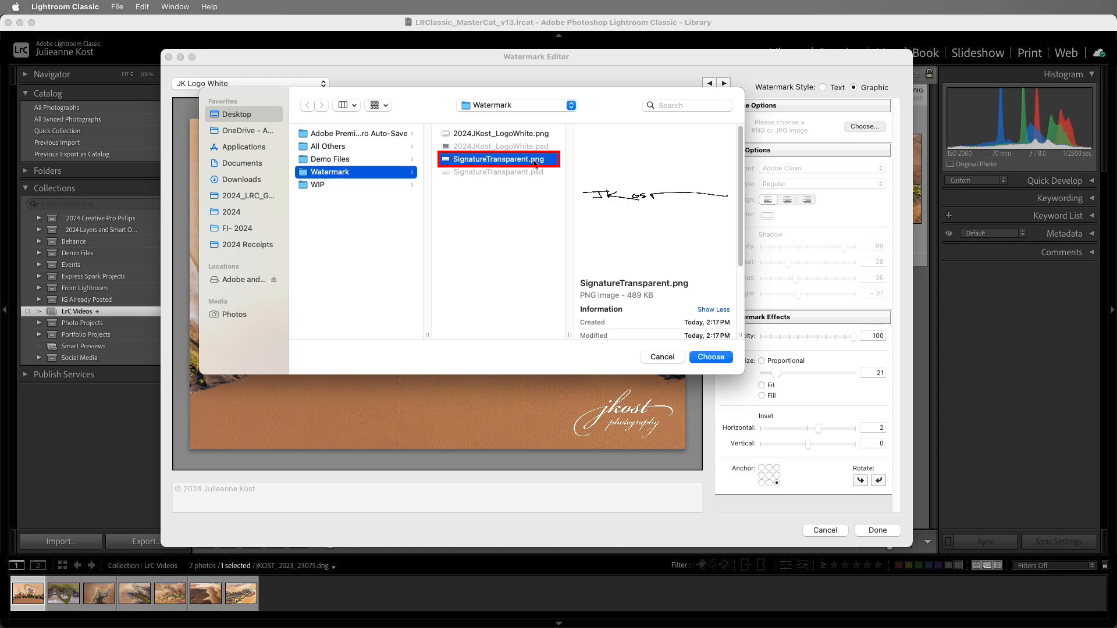
left_click(710, 357)
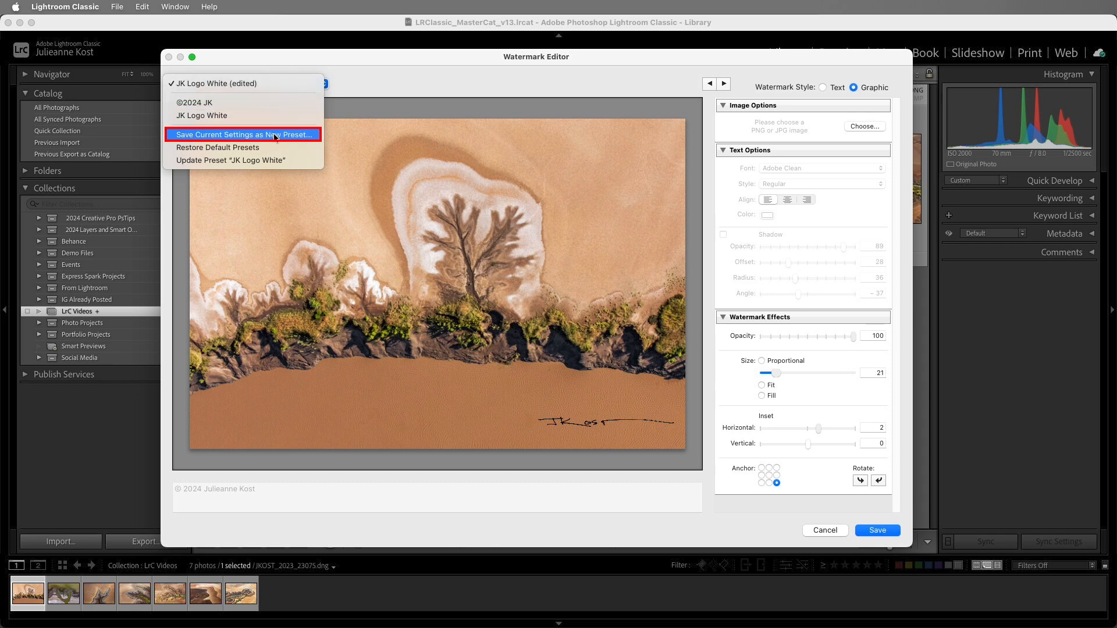
Save it as the 'JK Signature' preset and close the Watermark Editor.
left_click(244, 134)
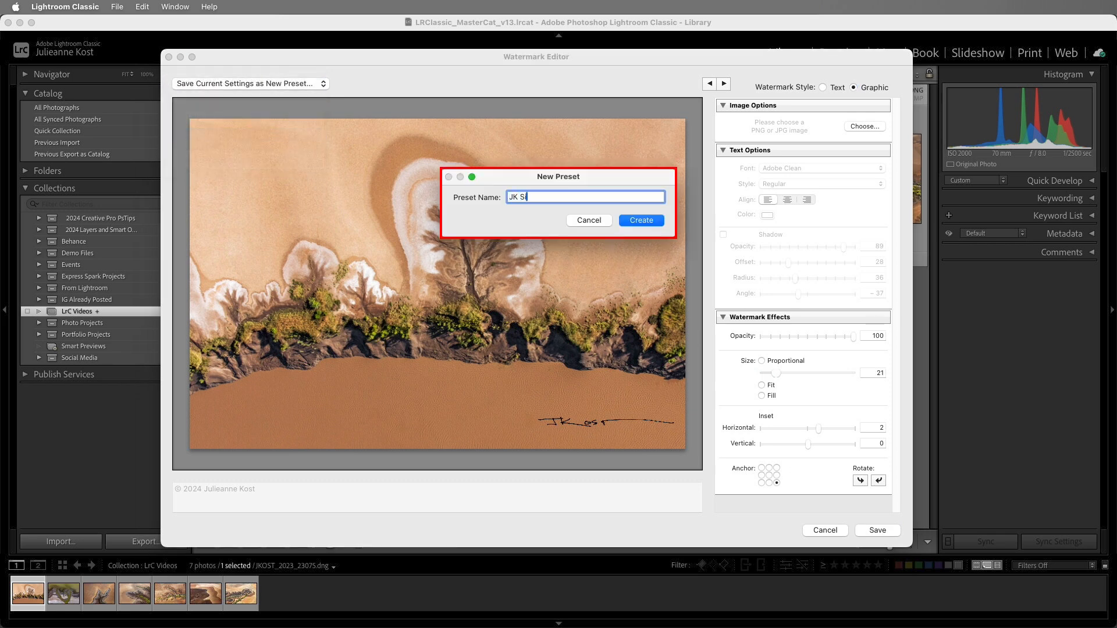
left_click(638, 220)
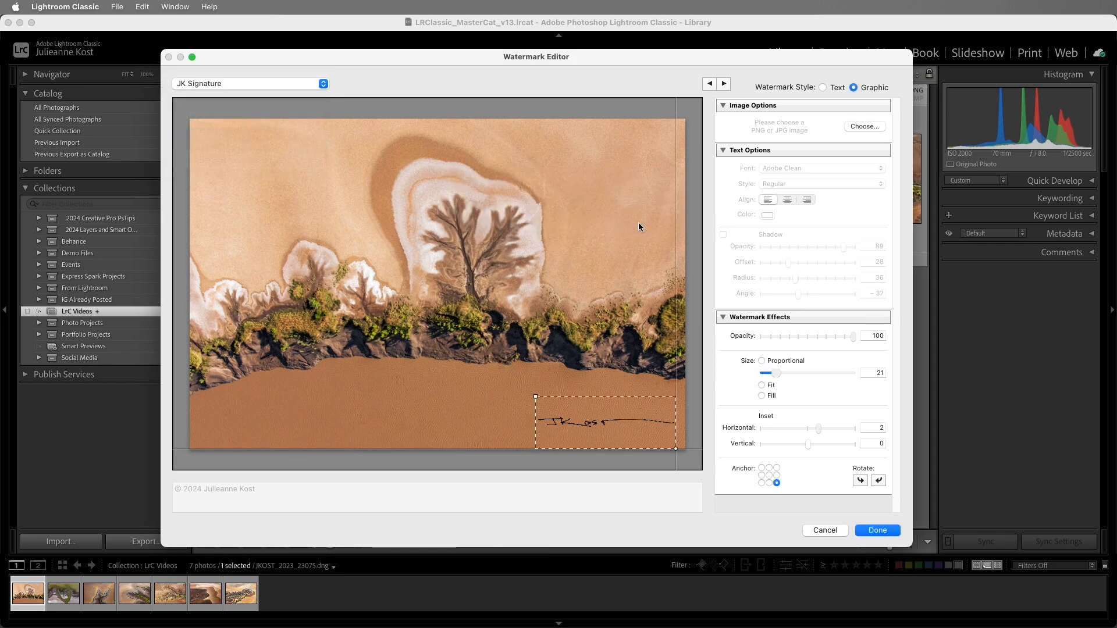
left_click(877, 530)
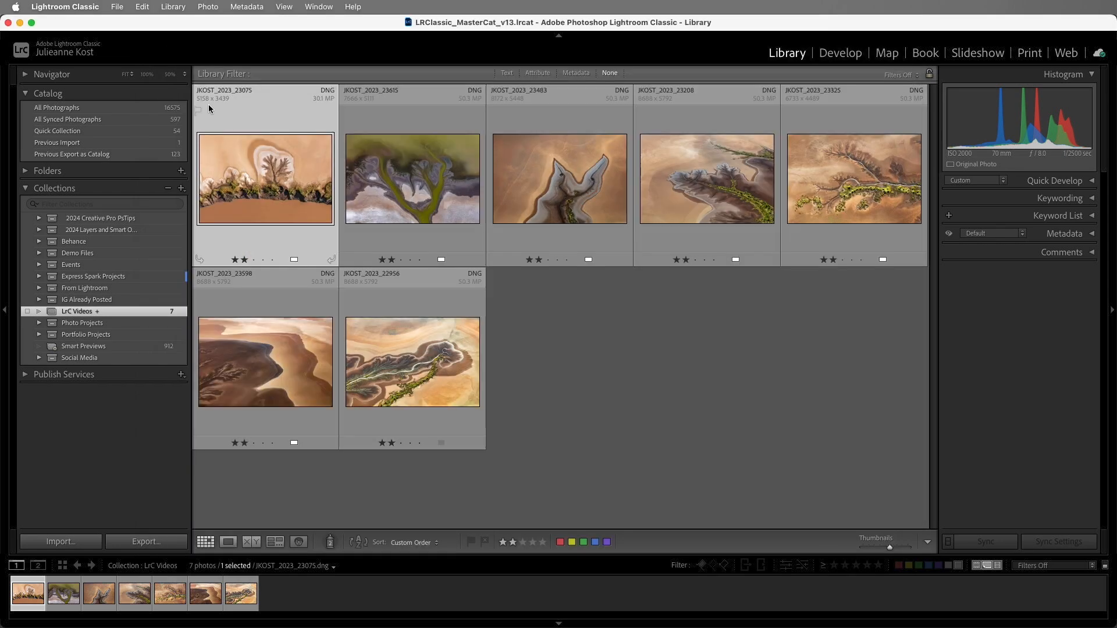
left_click(116, 6)
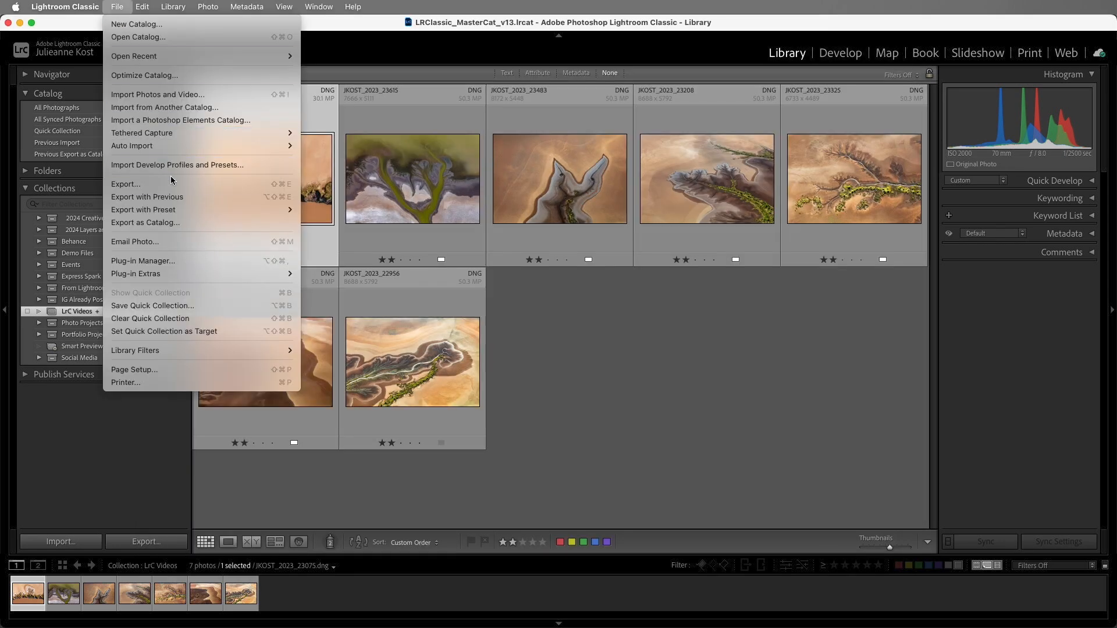
left_click(124, 184)
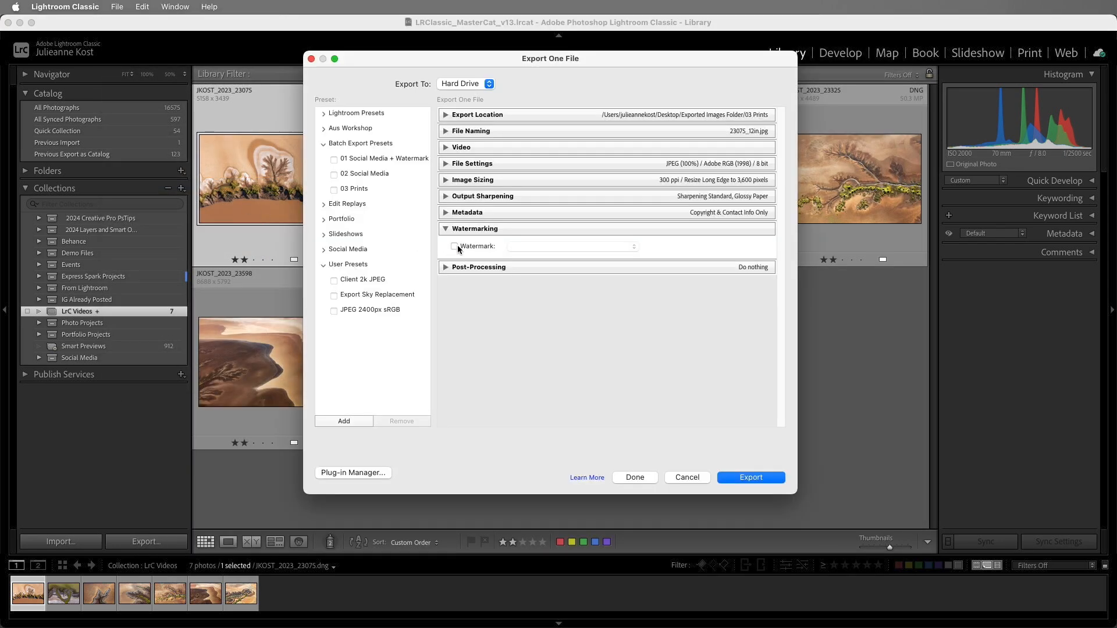
left_click(455, 247)
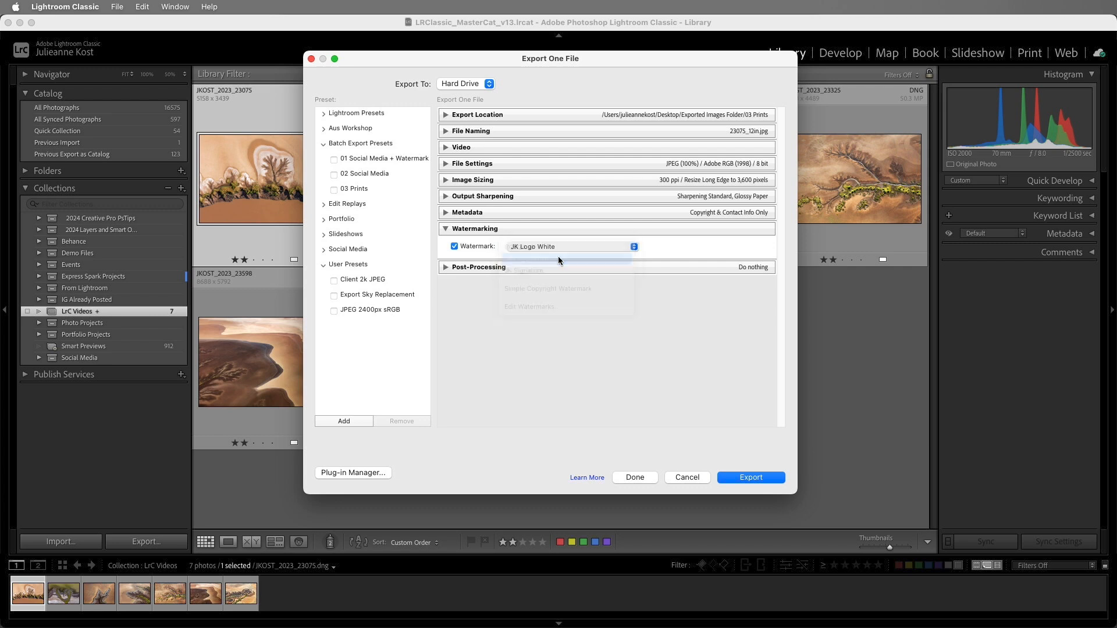
left_click(686, 477)
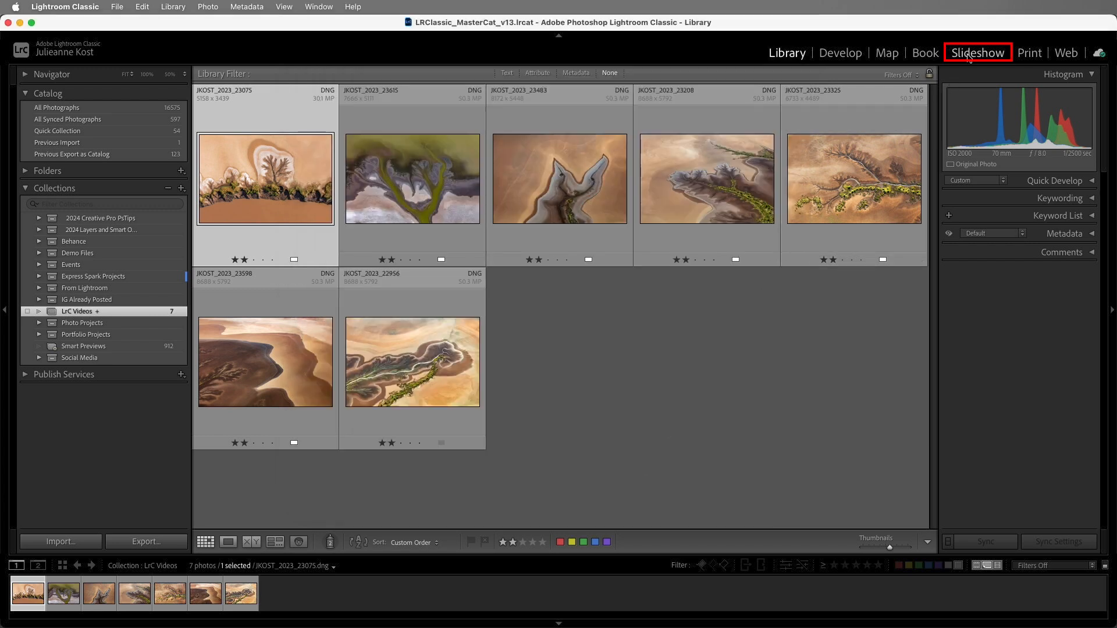
Put the JK Logo White watermark on the slideshow via Overlays watermarking.
left_click(977, 52)
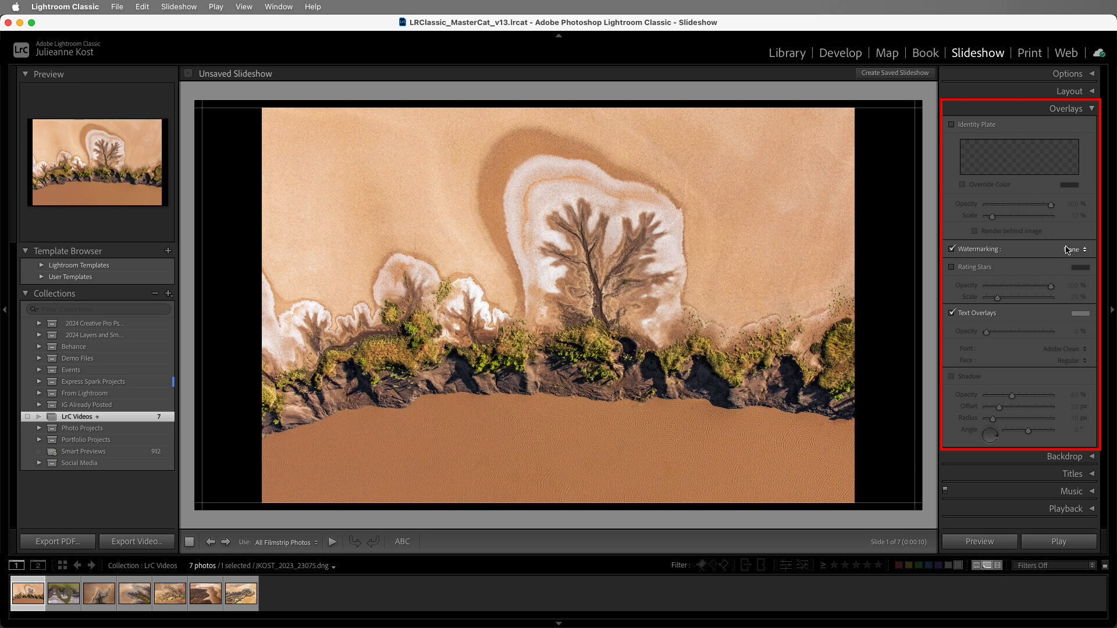
left_click(1070, 249)
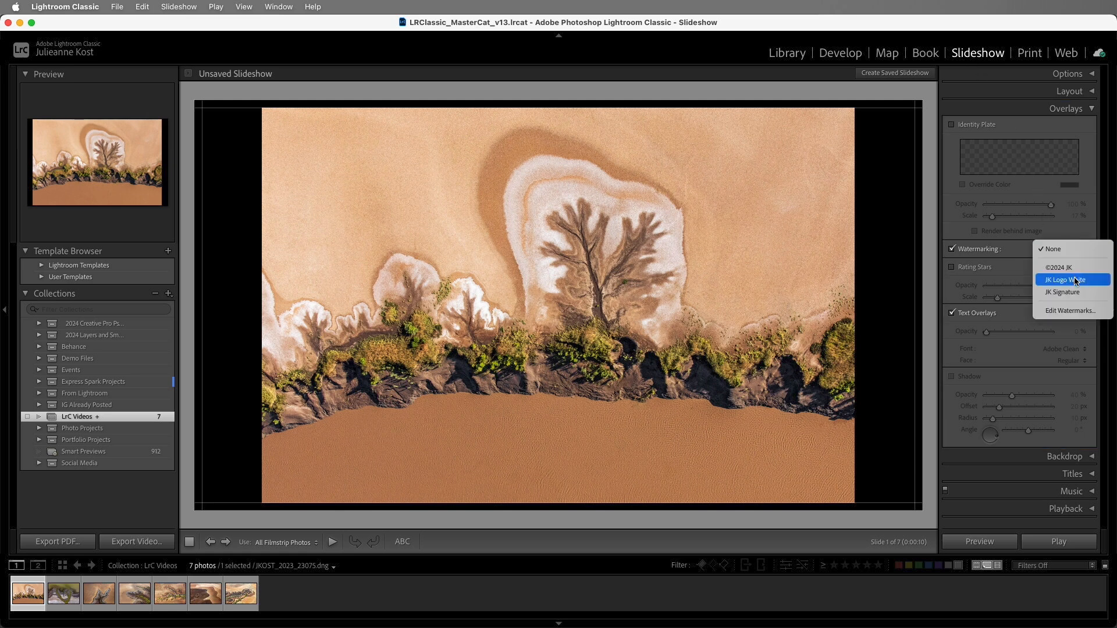
left_click(1066, 279)
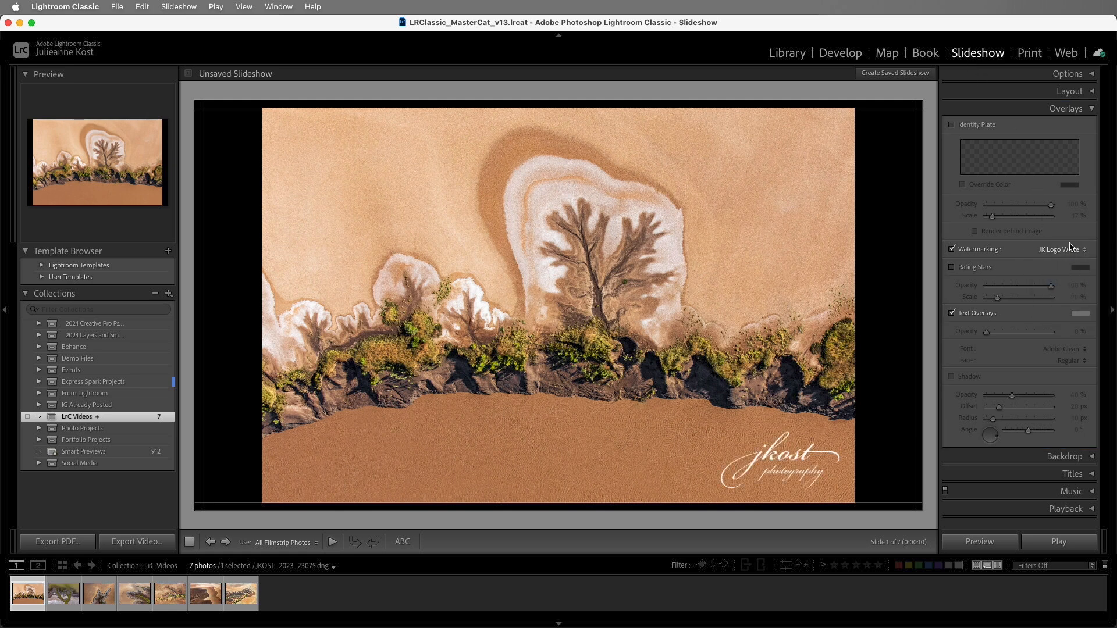
Apply JK Logo White as the Print layout's page watermark, then move to Web.
left_click(1029, 53)
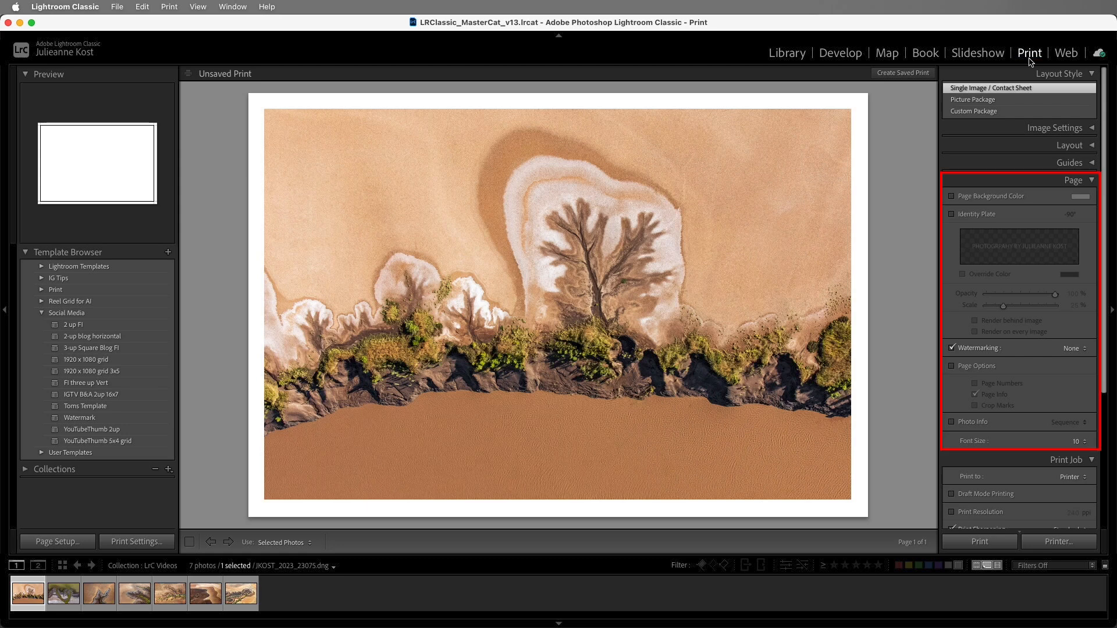
left_click(1076, 348)
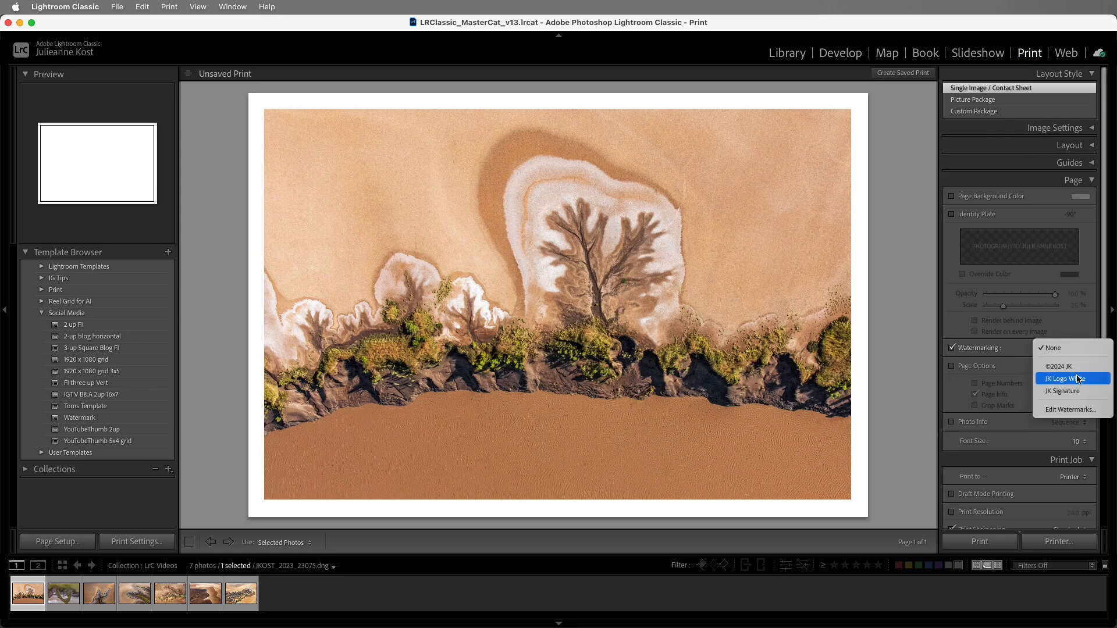
left_click(1067, 379)
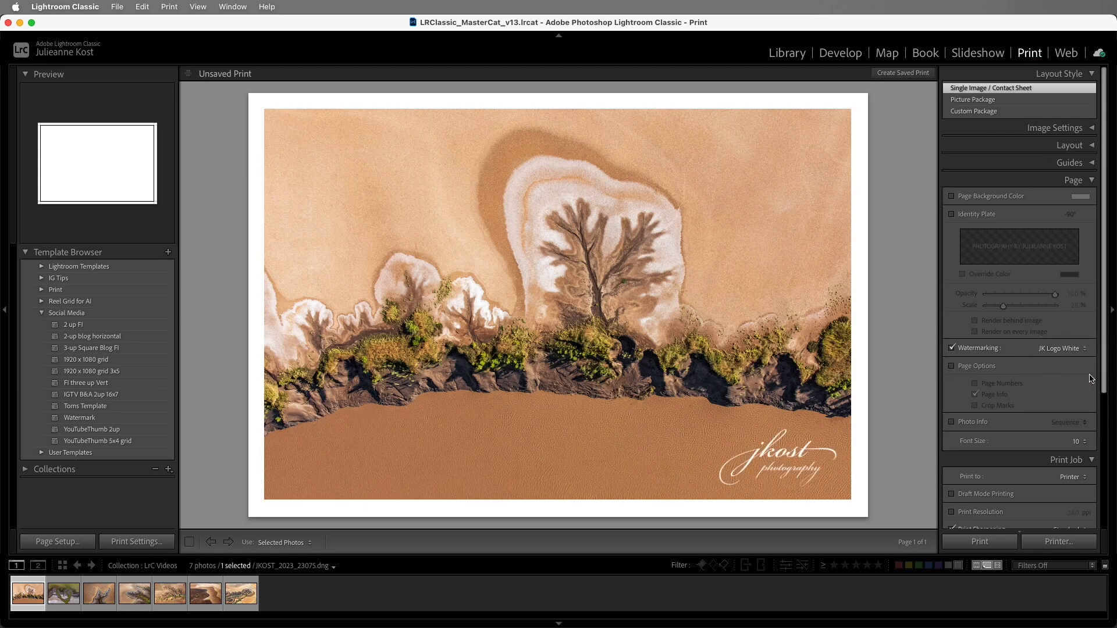
left_click(1067, 52)
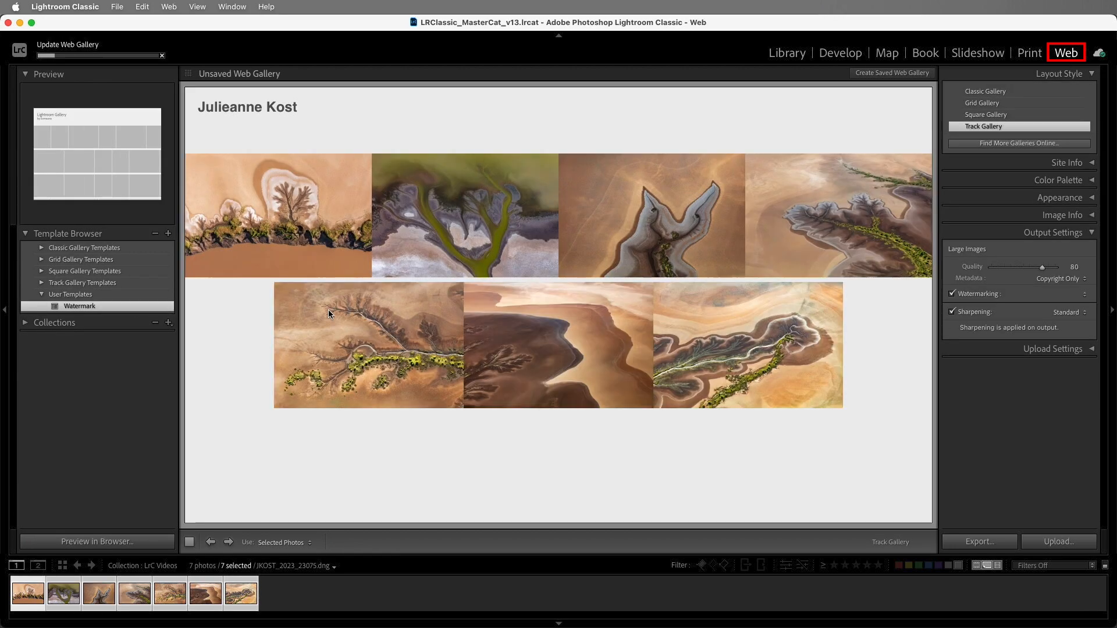
Choose JK Logo White under Output Settings watermarking for the web images.
left_click(1067, 293)
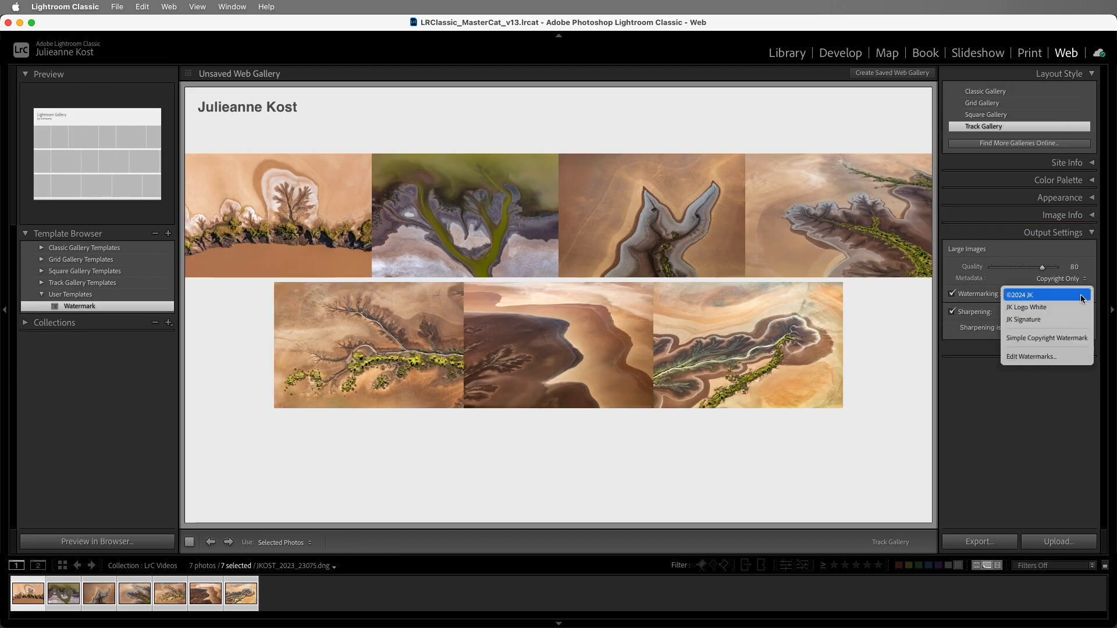
left_click(1026, 307)
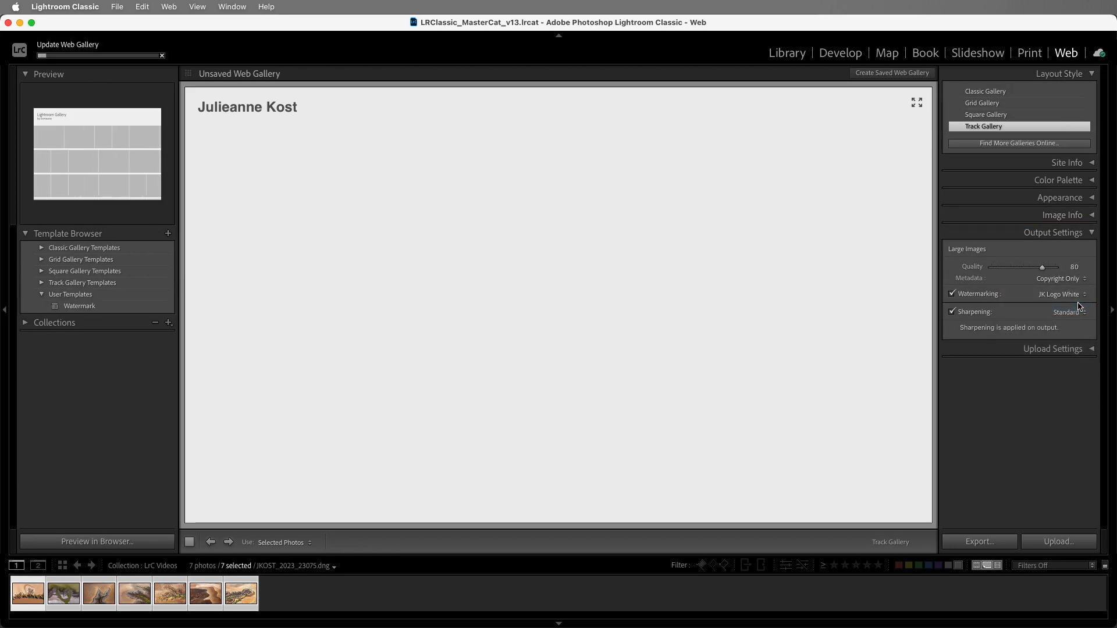